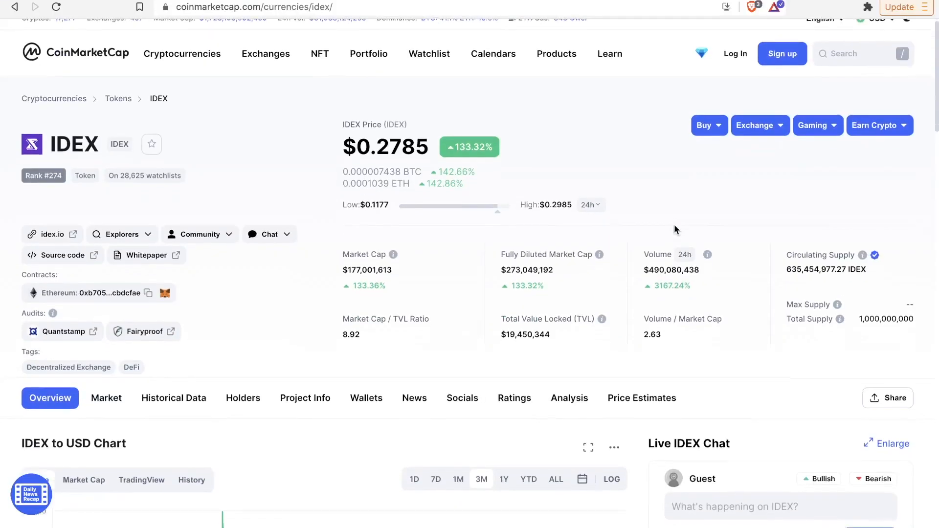
- Scroll to the IDEX to USD chart and set its range to 7D, showing the surge toward $0.28
scroll("down", 3)
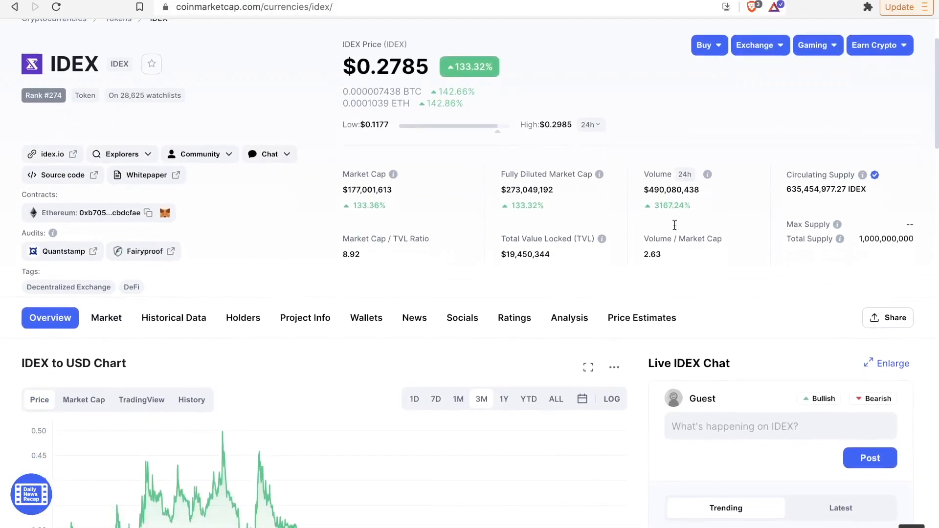
scroll("down", 3)
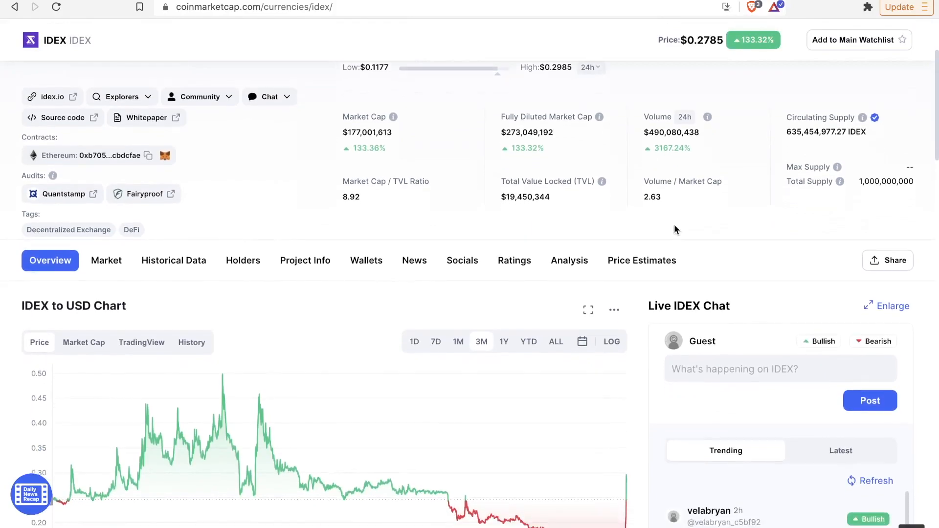
scroll("down", 3)
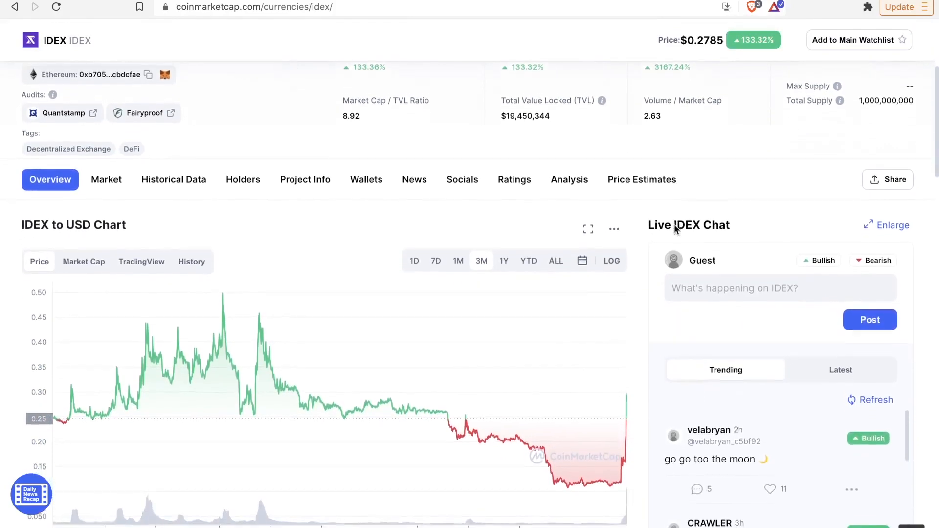
scroll("down", 3)
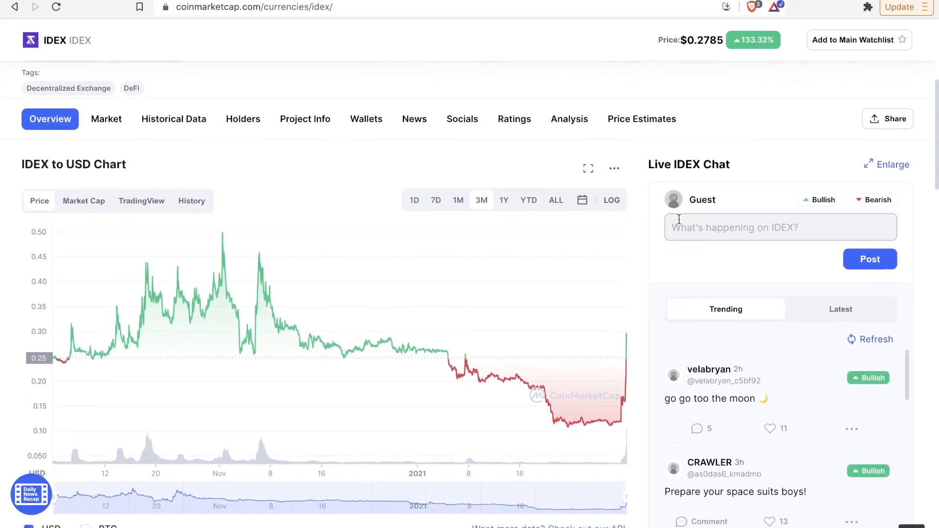
mouse_move(394, 326)
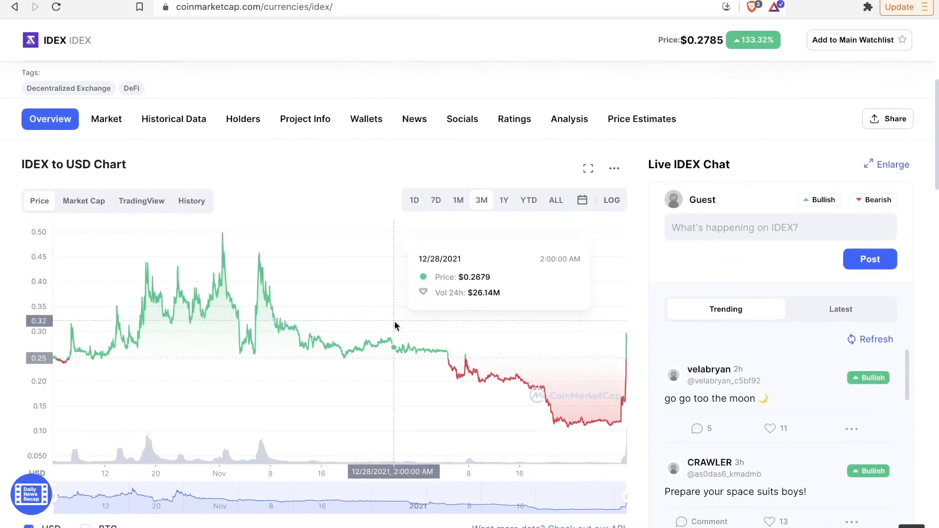
mouse_move(474, 331)
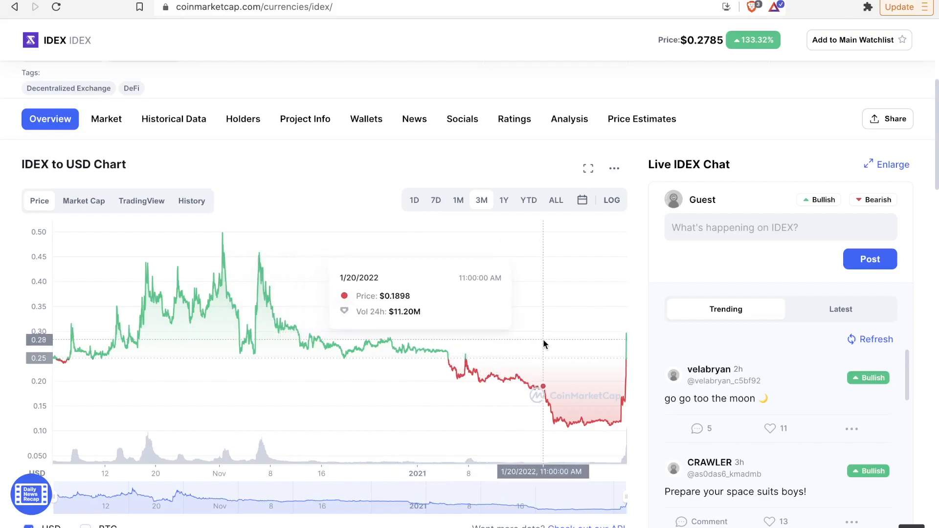
mouse_move(556, 347)
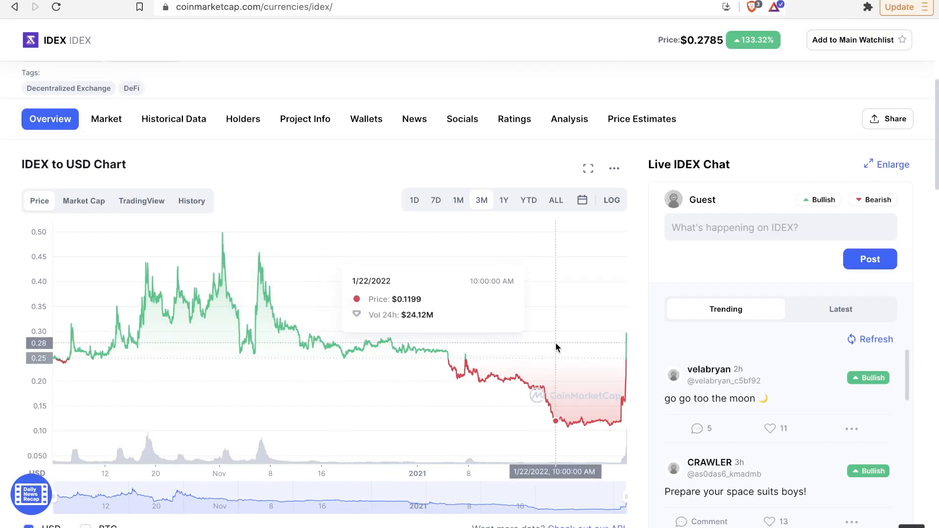
mouse_move(595, 352)
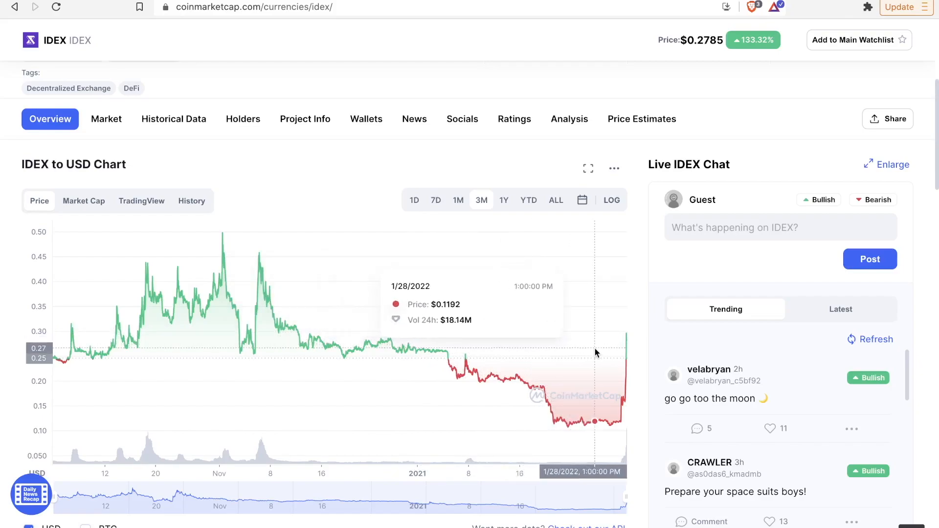
mouse_move(623, 354)
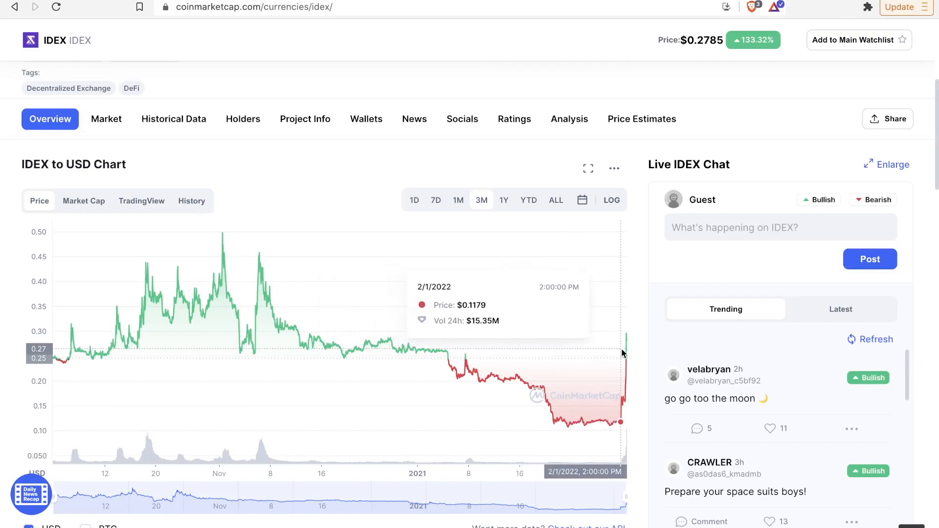
left_click(458, 200)
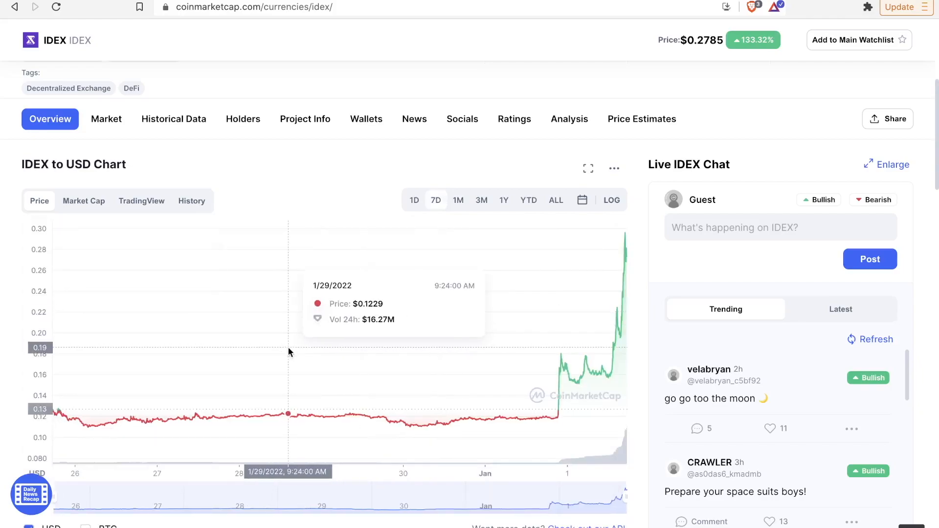
mouse_move(285, 369)
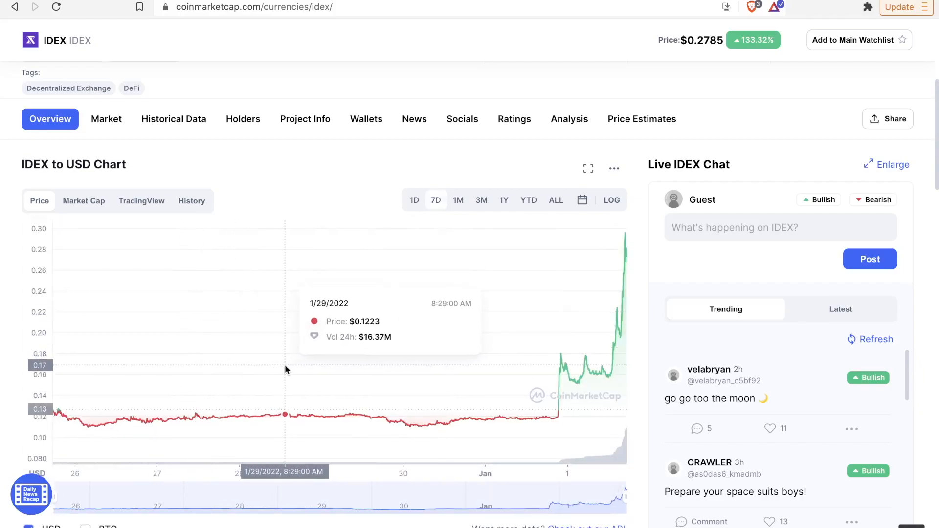
mouse_move(559, 386)
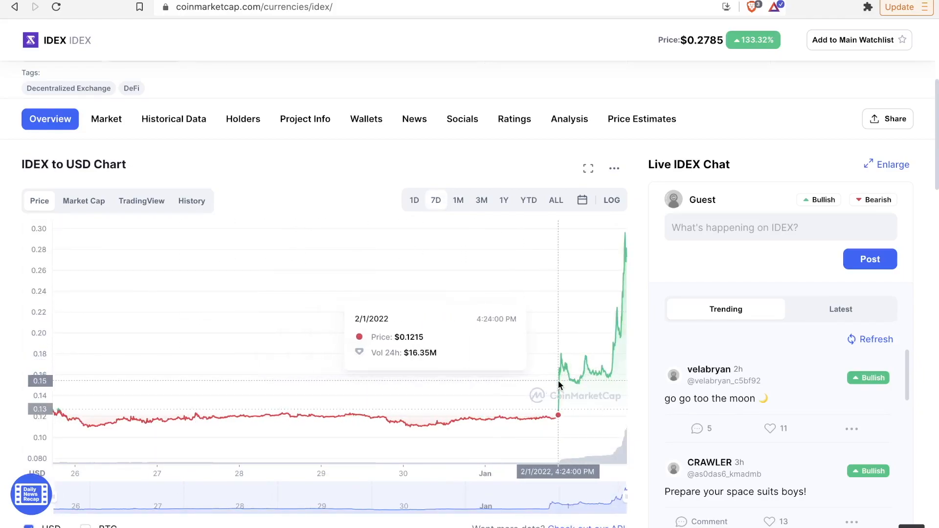
mouse_move(599, 384)
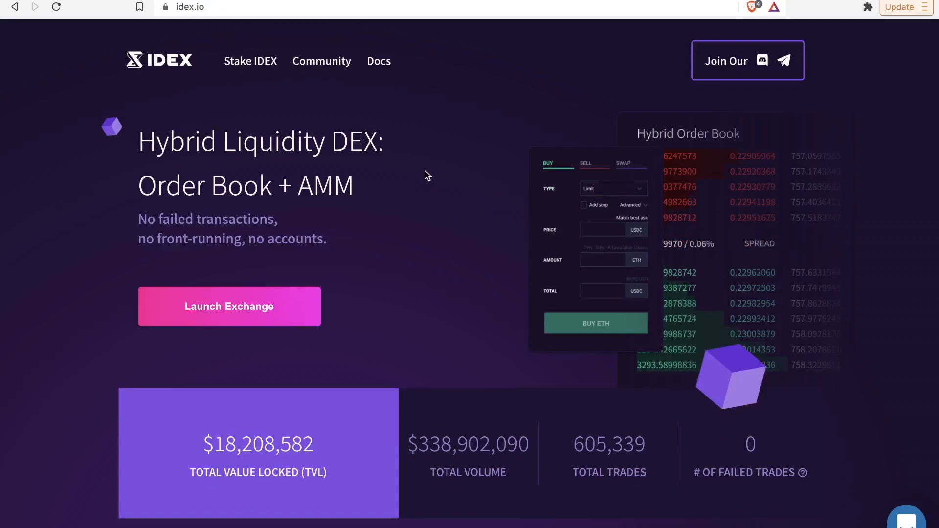
- Scroll the idex.io homepage past the TVL and trade stats to No Compromises, Peak Performance and Freedom & Security
scroll("down", 3)
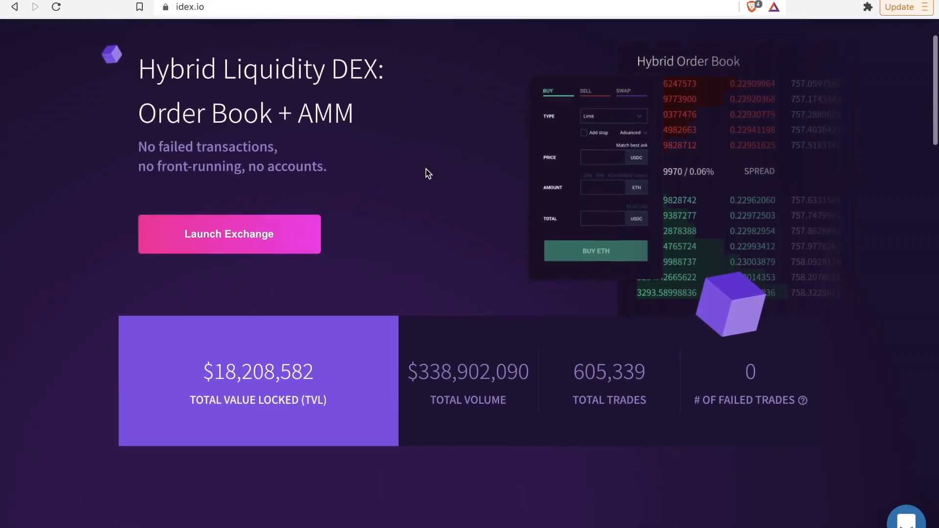
scroll("down", 3)
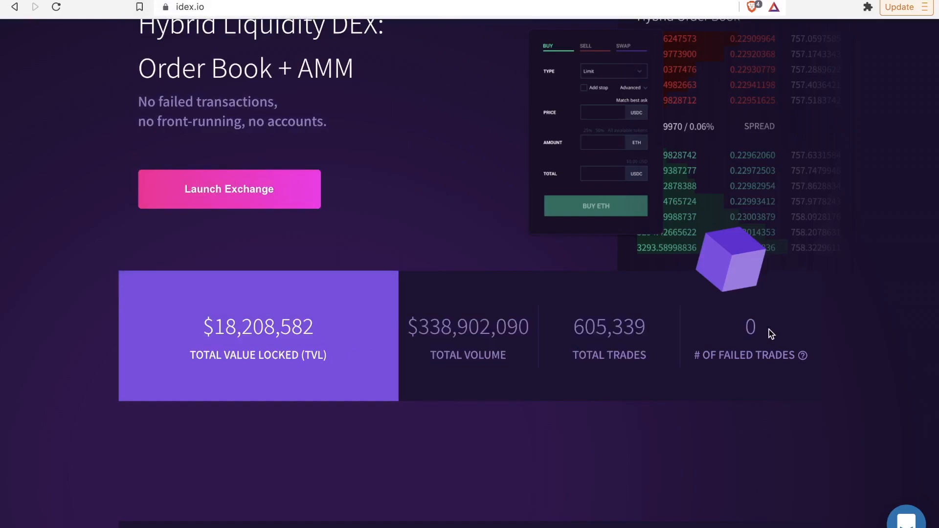
mouse_move(725, 421)
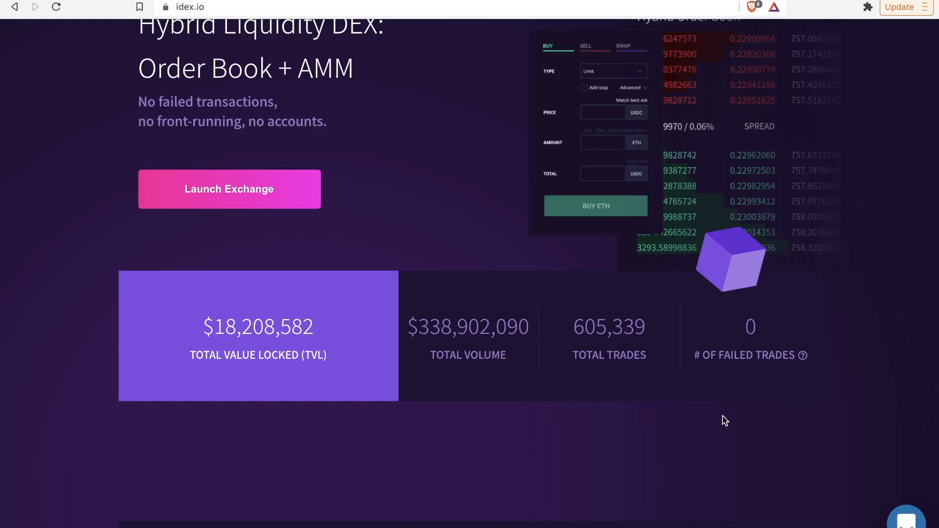
scroll("down", 3)
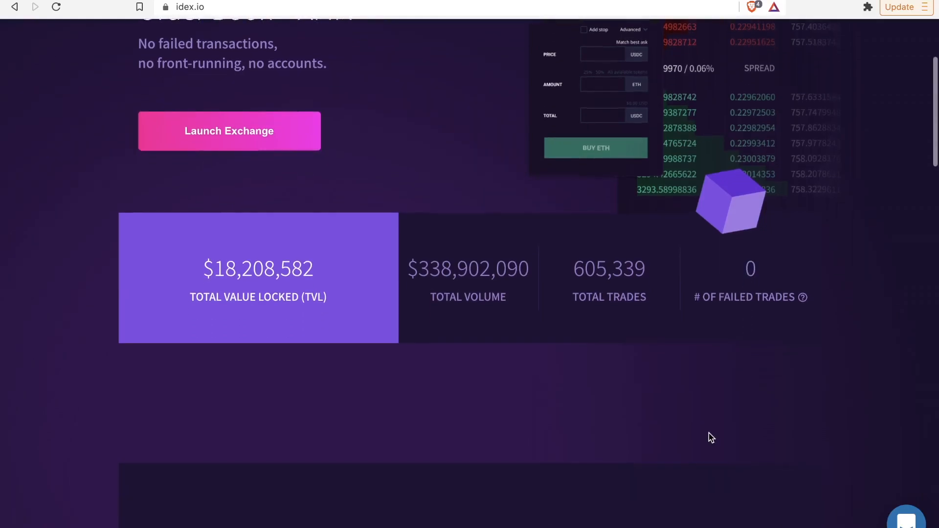
scroll("down", 3)
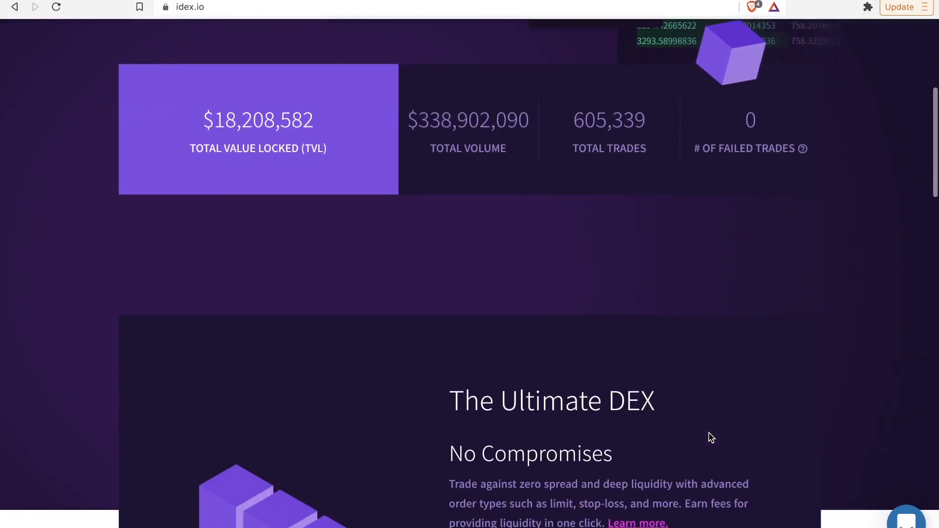
scroll("down", 3)
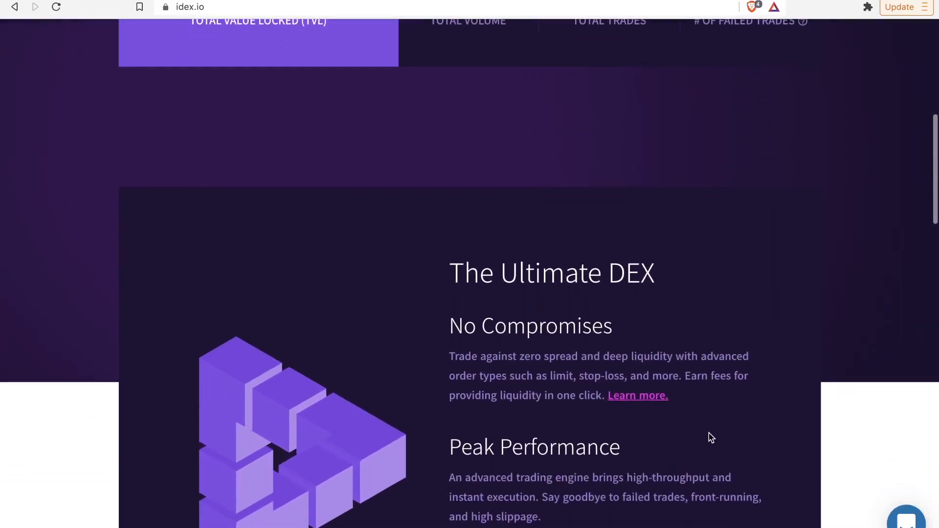
scroll("down", 3)
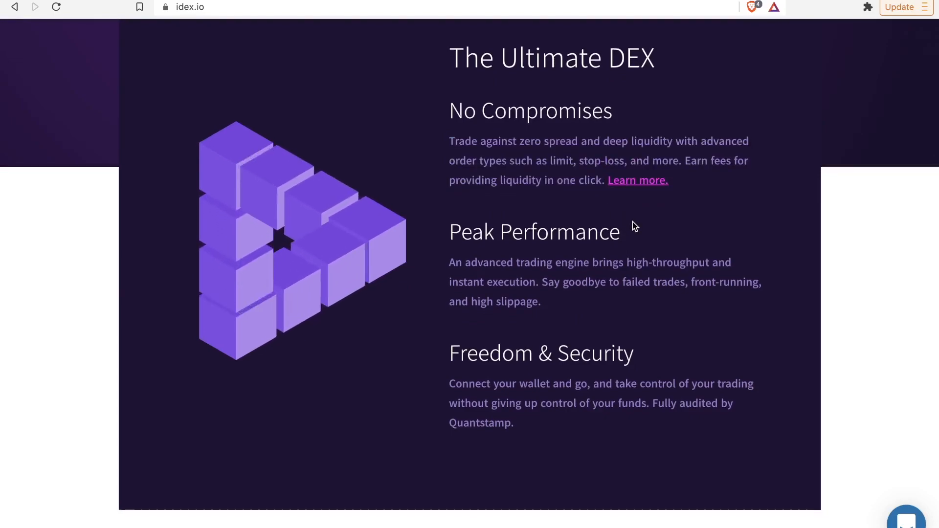
- Scroll past Expansive Ecosystem to the Discord, Twitter, Telegram and Reddit community counts and footer
scroll("down", 3)
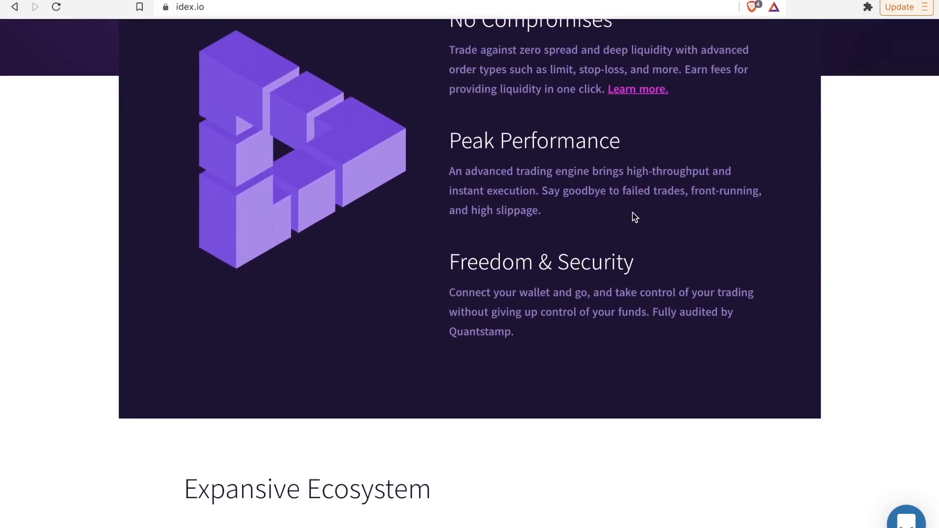
scroll("down", 3)
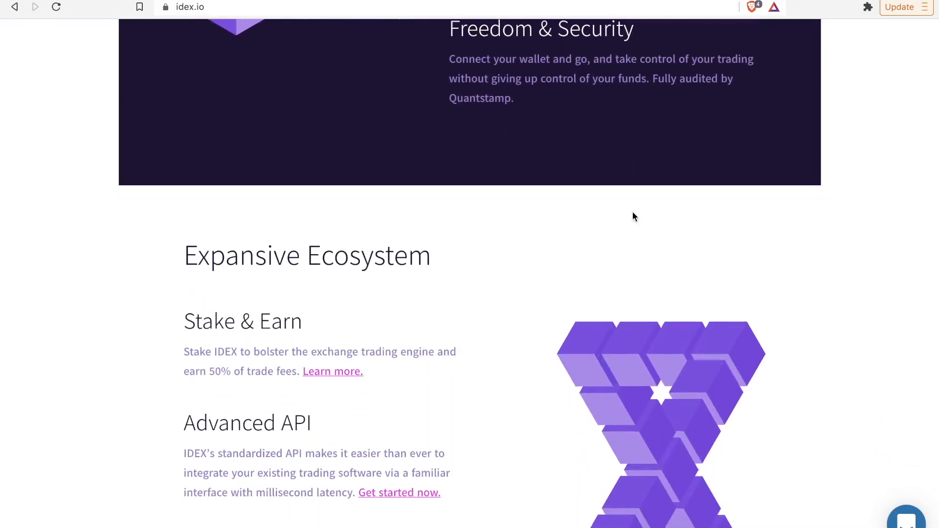
scroll("down", 3)
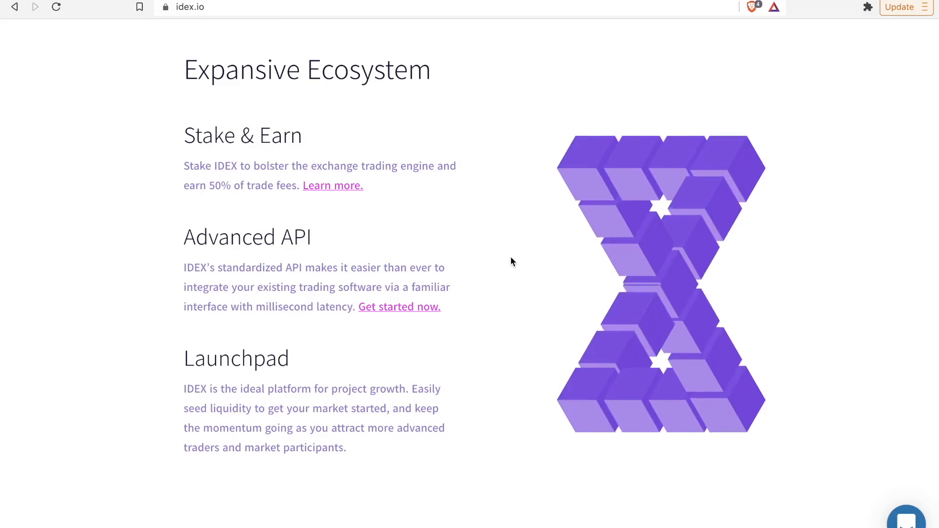
scroll("down", 3)
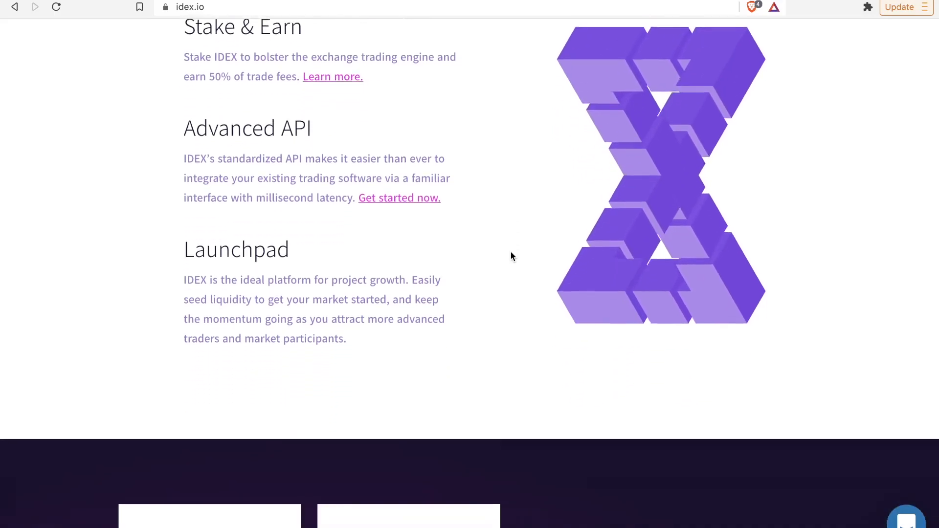
scroll("down", 3)
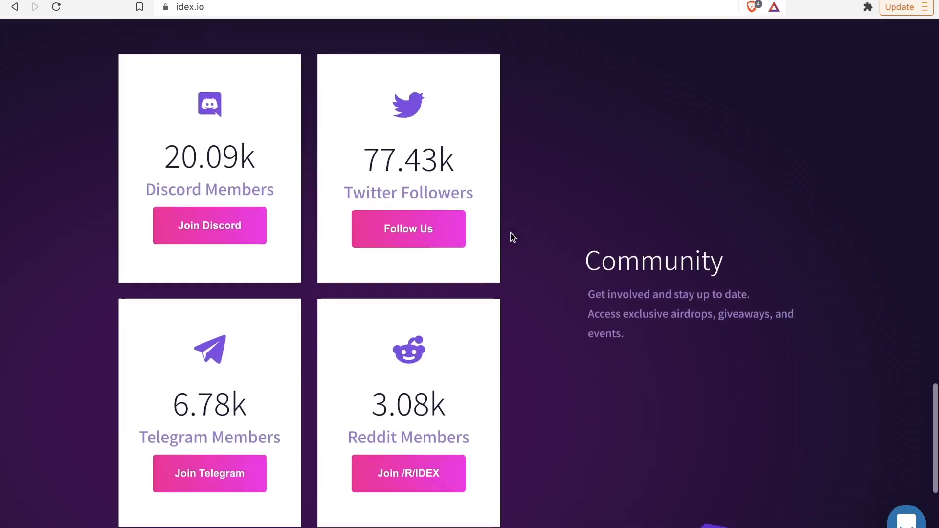
scroll("down", 3)
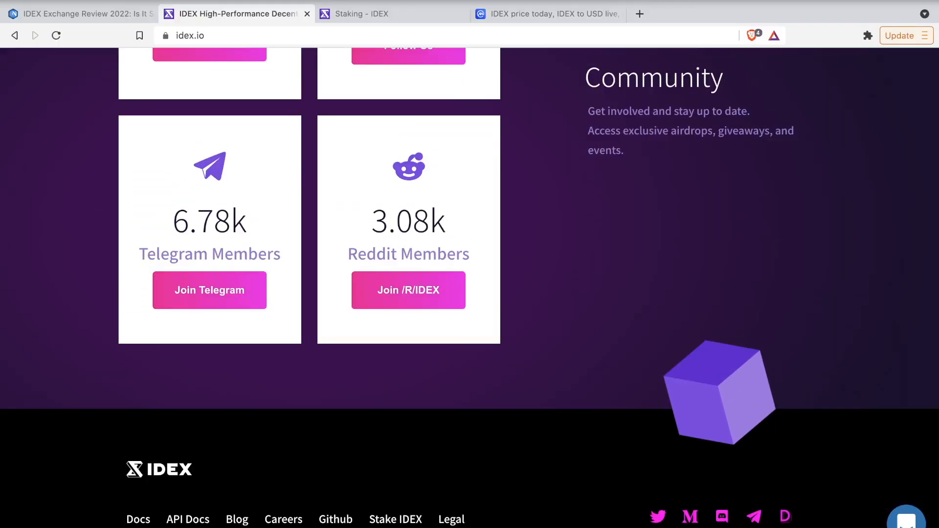
- Scroll the idex.io homepage through The Ultimate DEX and Expansive Ecosystem down to the Community stats and footer
scroll("up", 3)
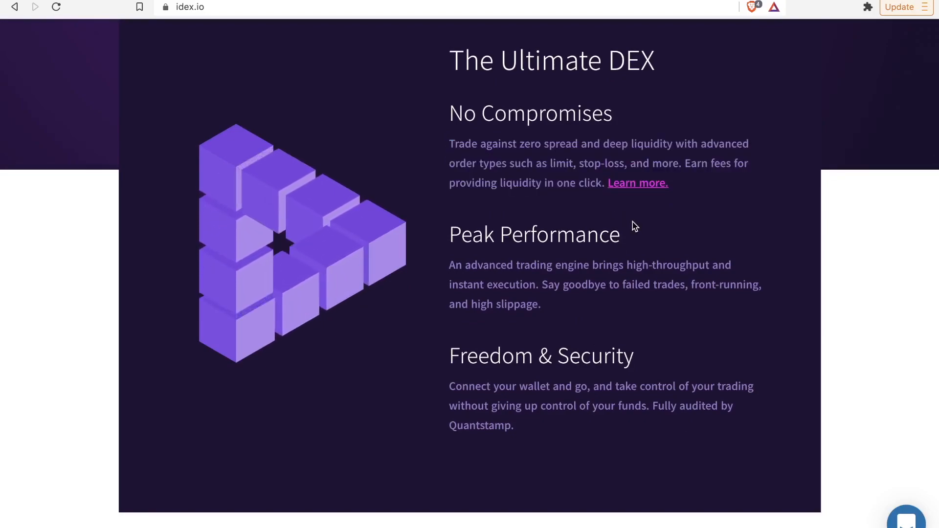
scroll("down", 3)
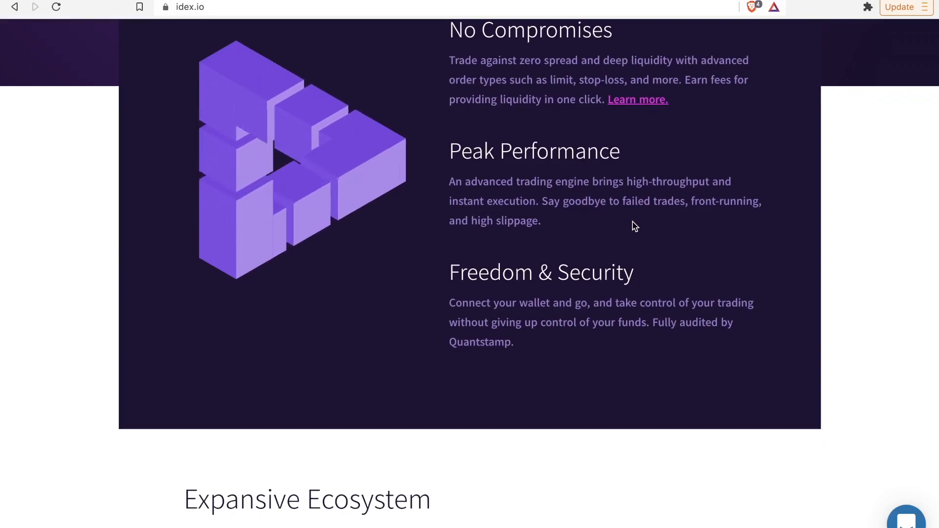
scroll("down", 3)
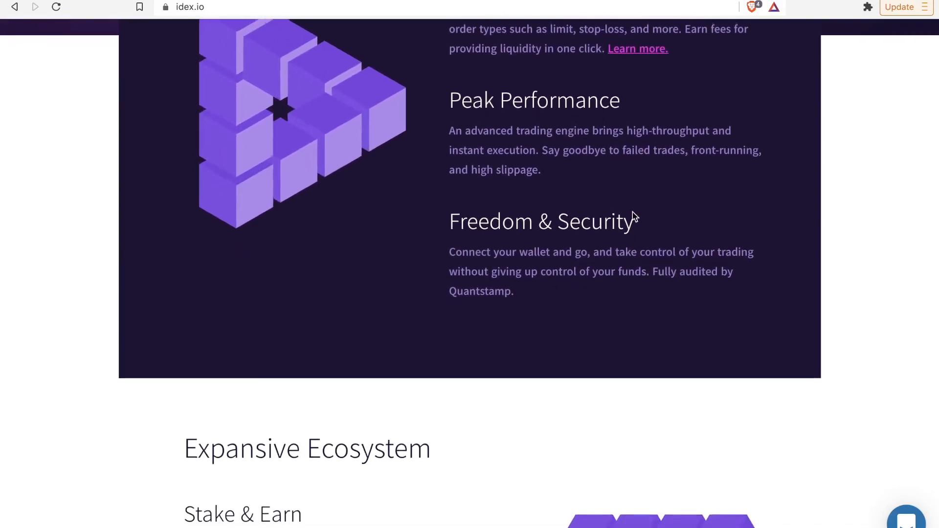
scroll("down", 3)
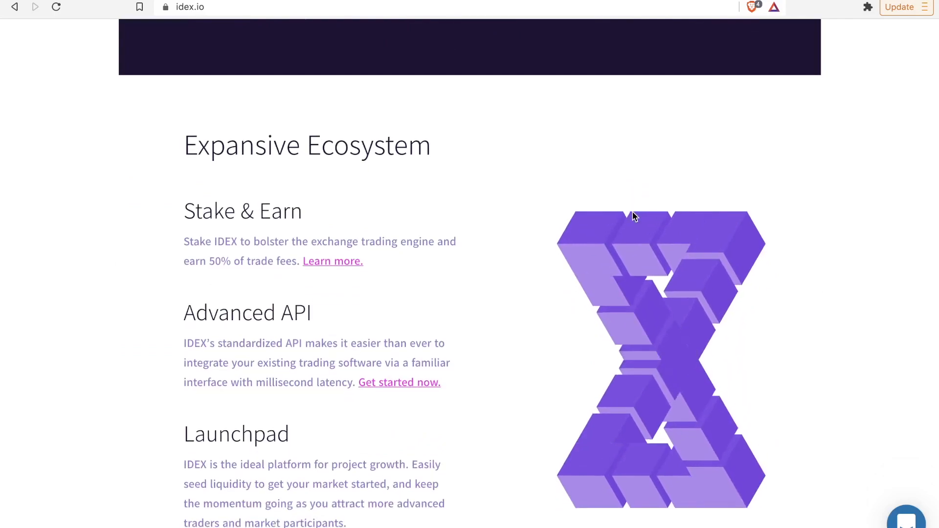
scroll("down", 3)
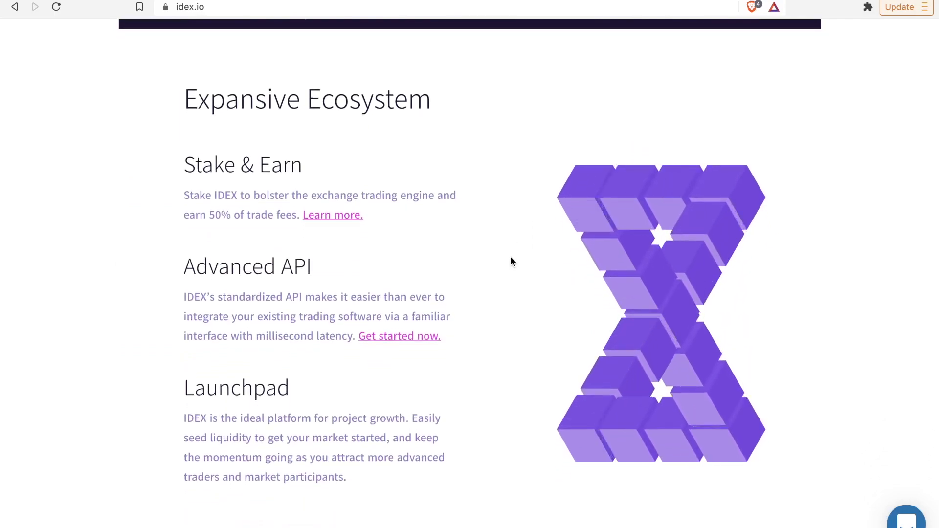
scroll("up", 3)
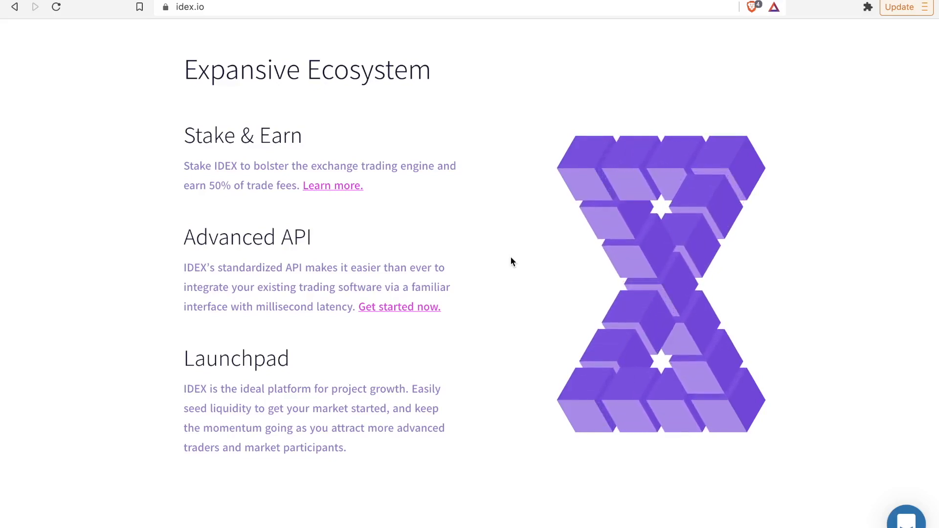
scroll("down", 3)
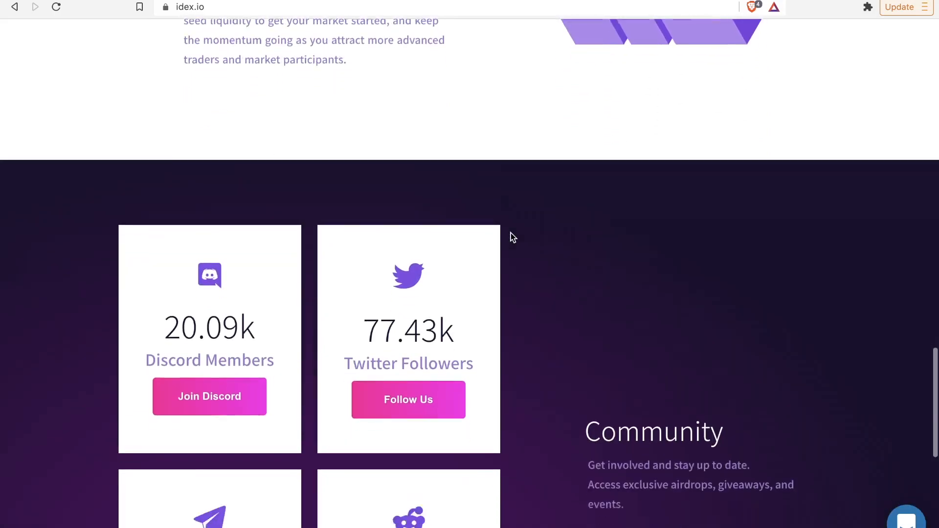
scroll("down", 3)
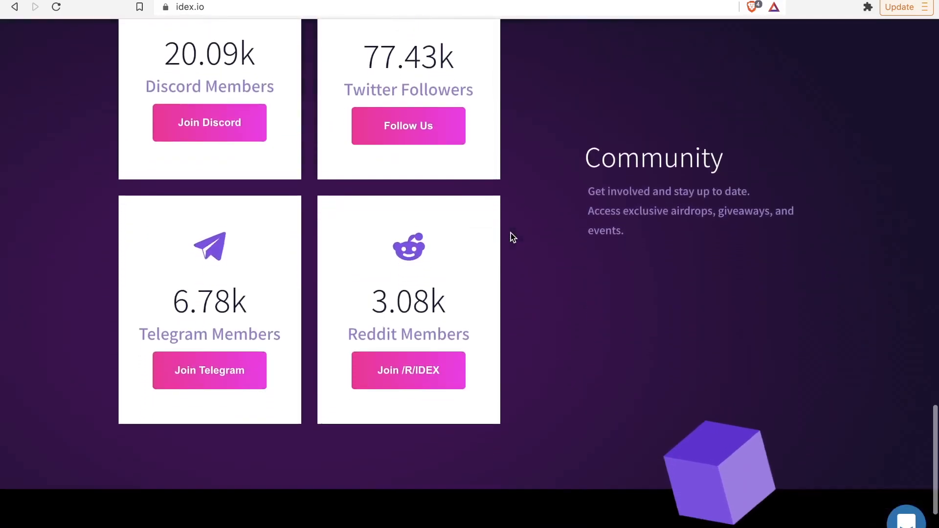
scroll("down", 3)
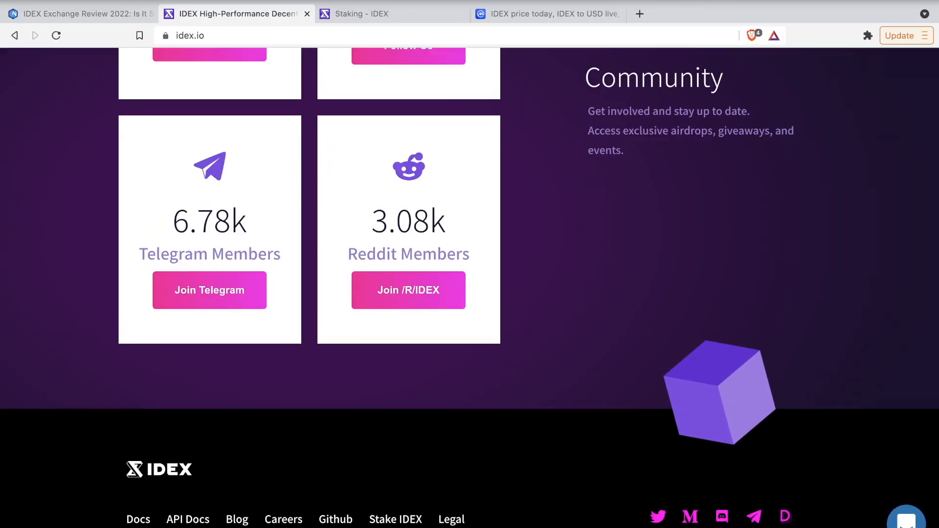
- Return to the CoinMarketCap IDEX tab showing the $0.2785 price, up 133.32%
left_click(547, 13)
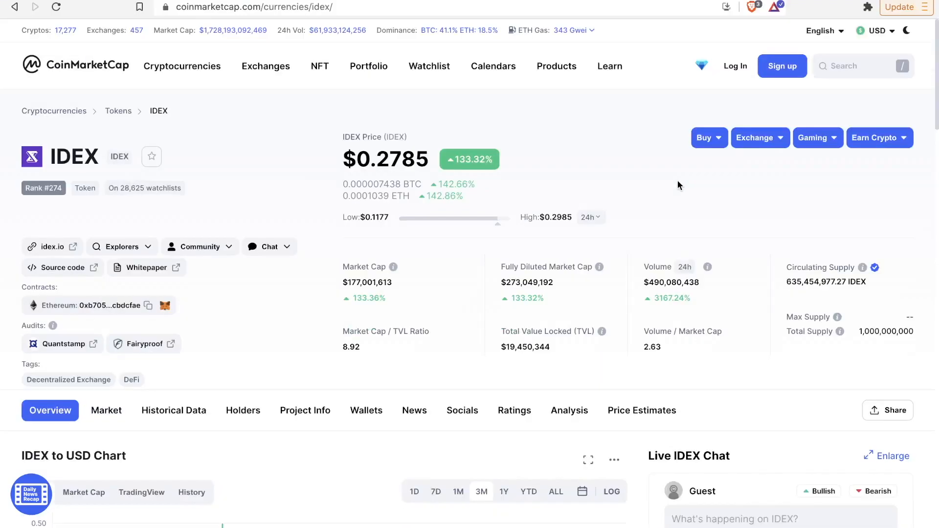
- Scroll down the IDEX page to the IDEX to USD chart with its three-month history and Live IDEX Chat
scroll("down", 3)
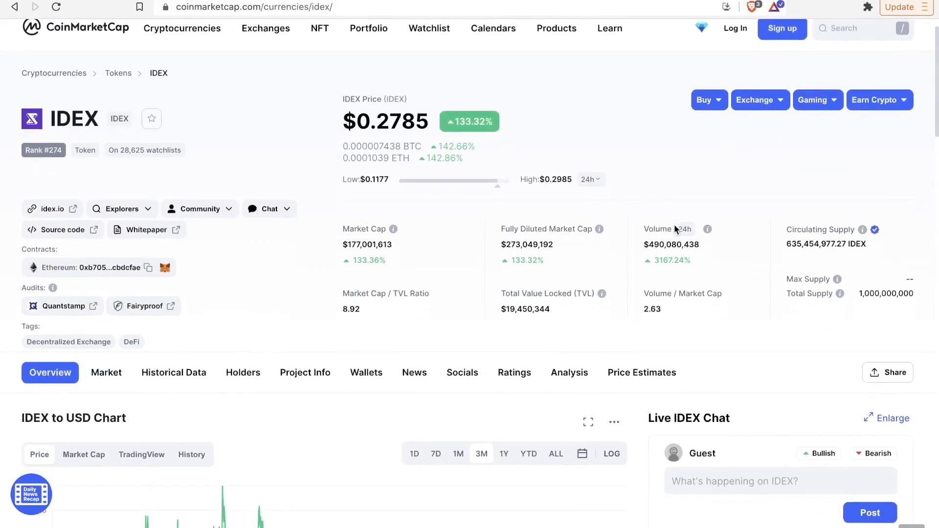
scroll("down", 3)
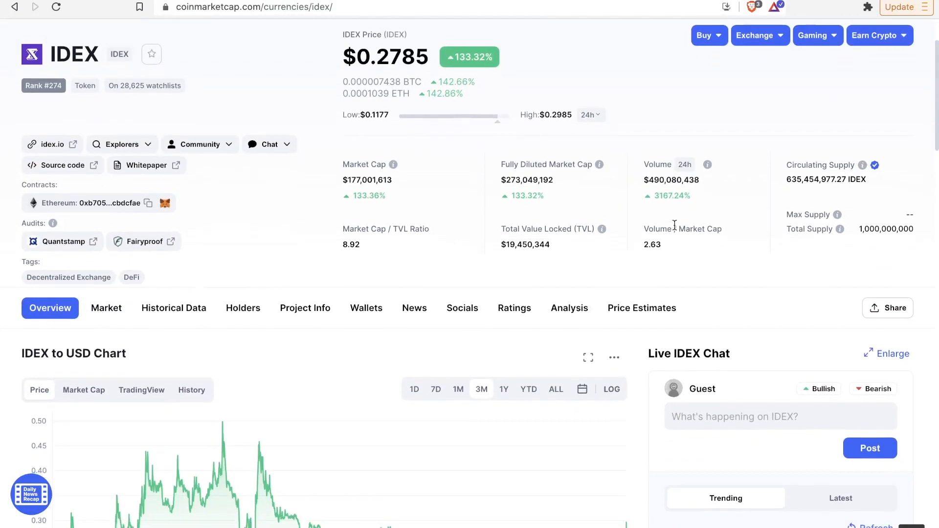
scroll("down", 3)
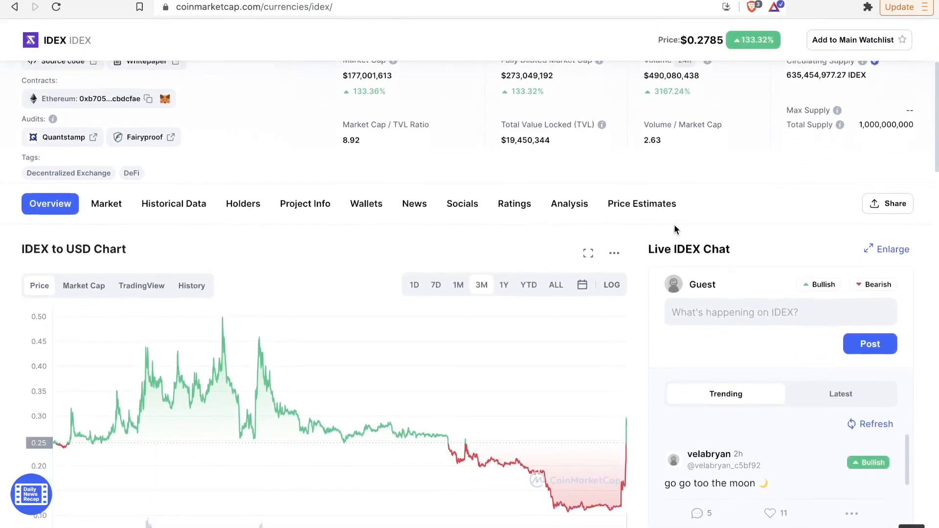
scroll("down", 3)
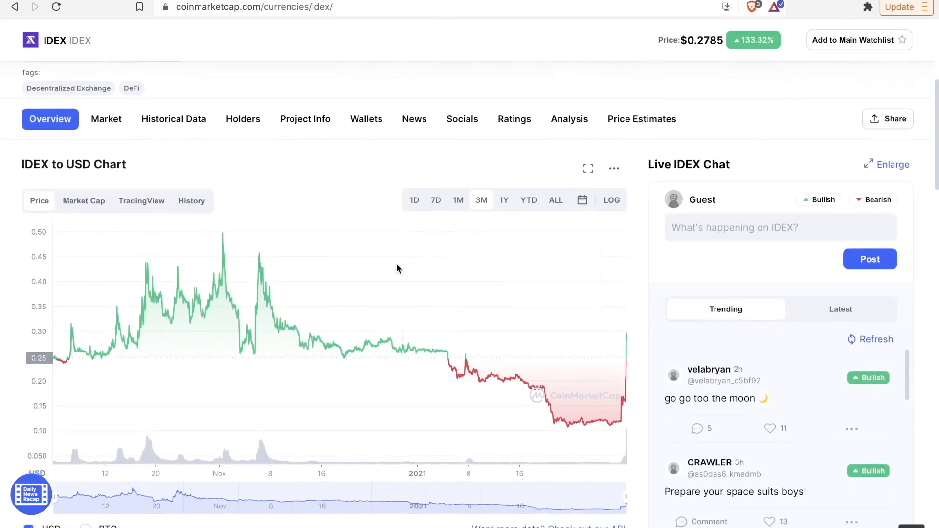
mouse_move(466, 329)
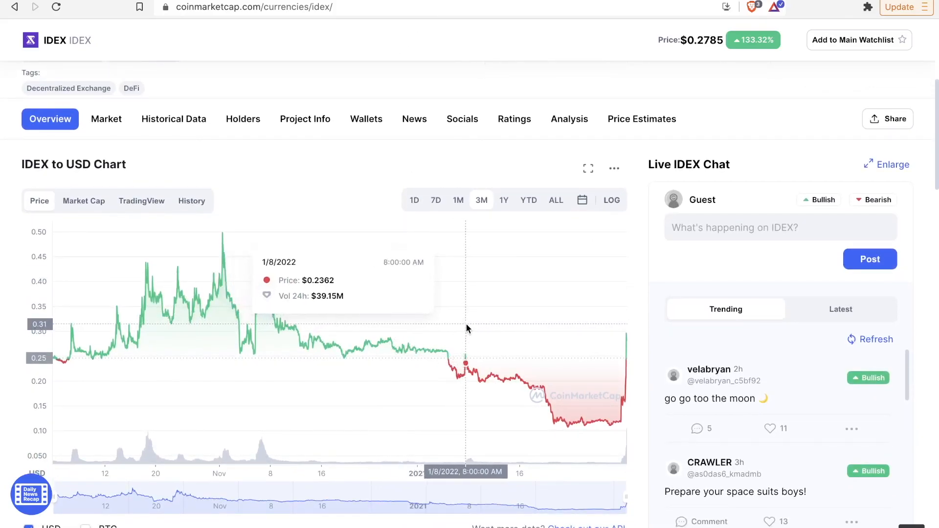
mouse_move(536, 342)
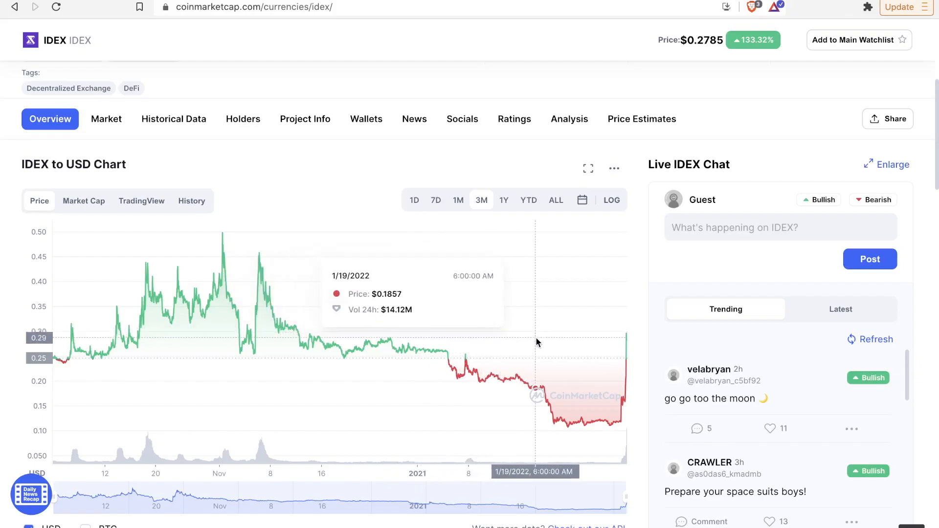
mouse_move(553, 347)
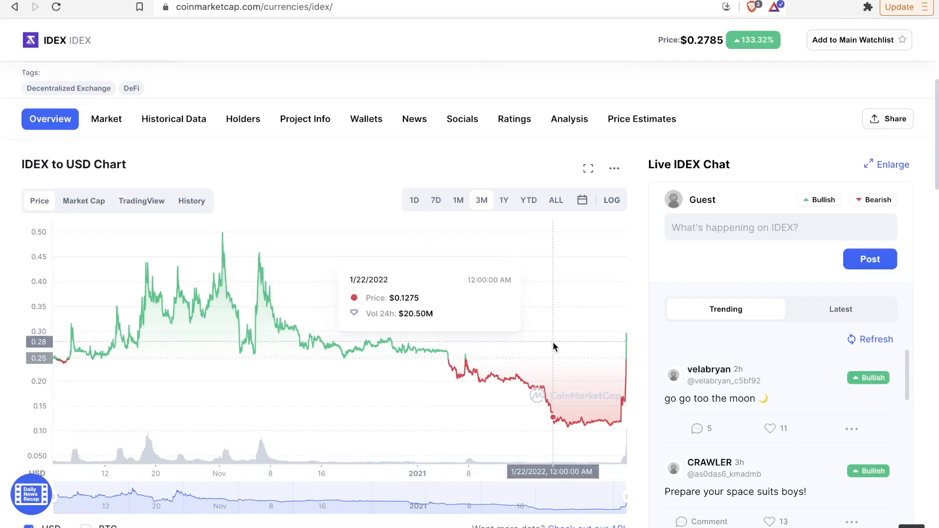
mouse_move(584, 351)
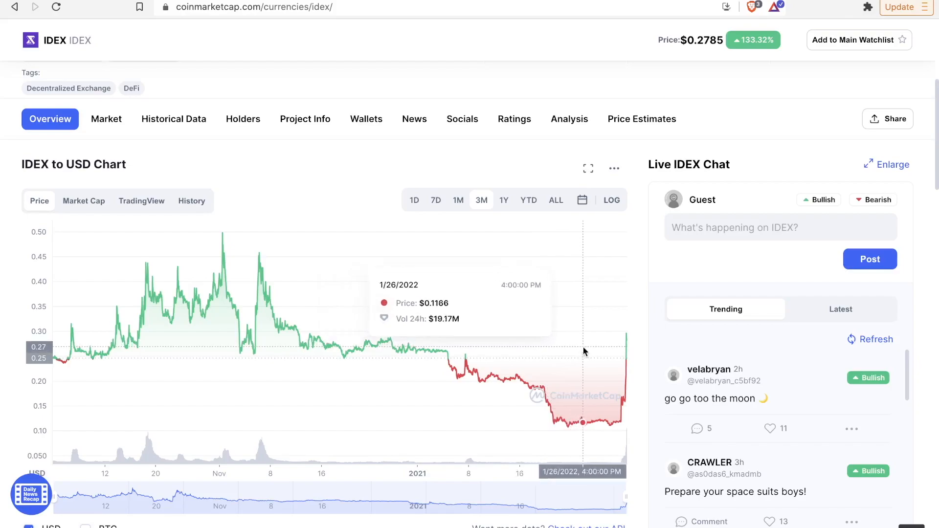
mouse_move(615, 353)
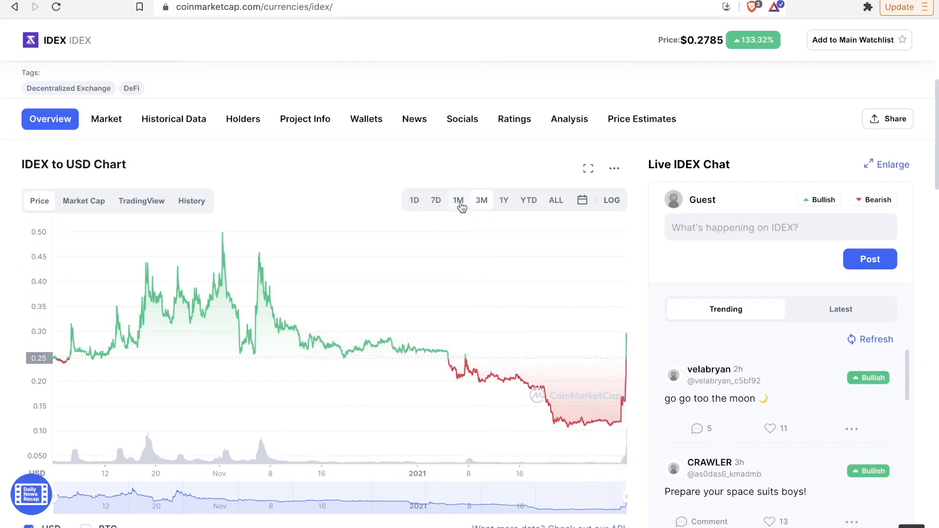
left_click(436, 200)
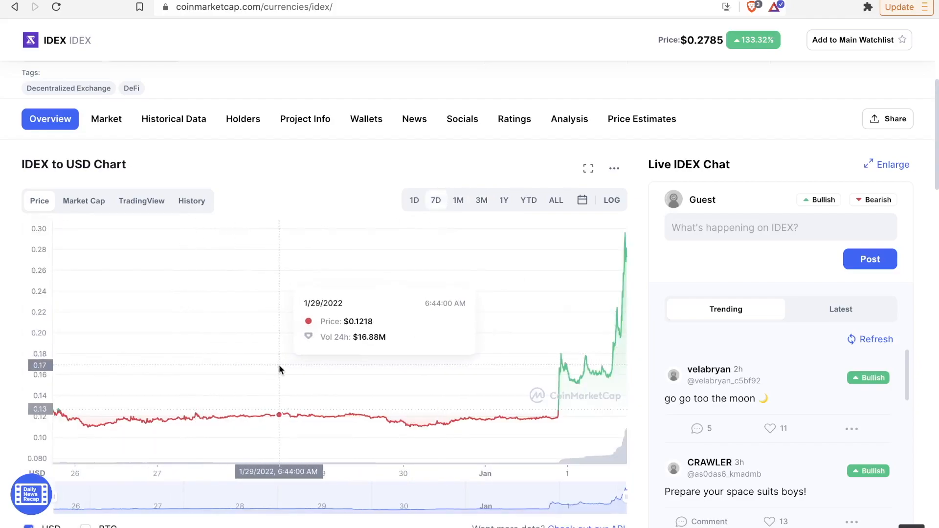
mouse_move(535, 384)
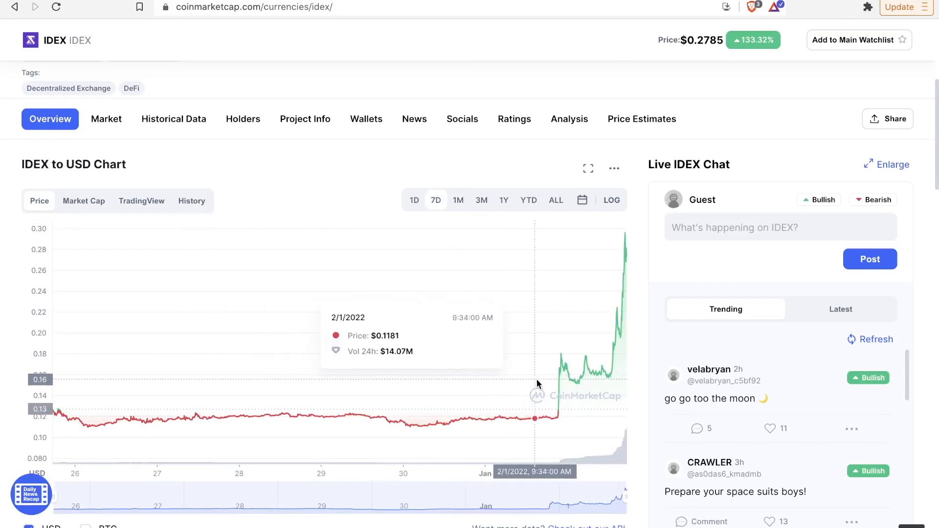
mouse_move(566, 387)
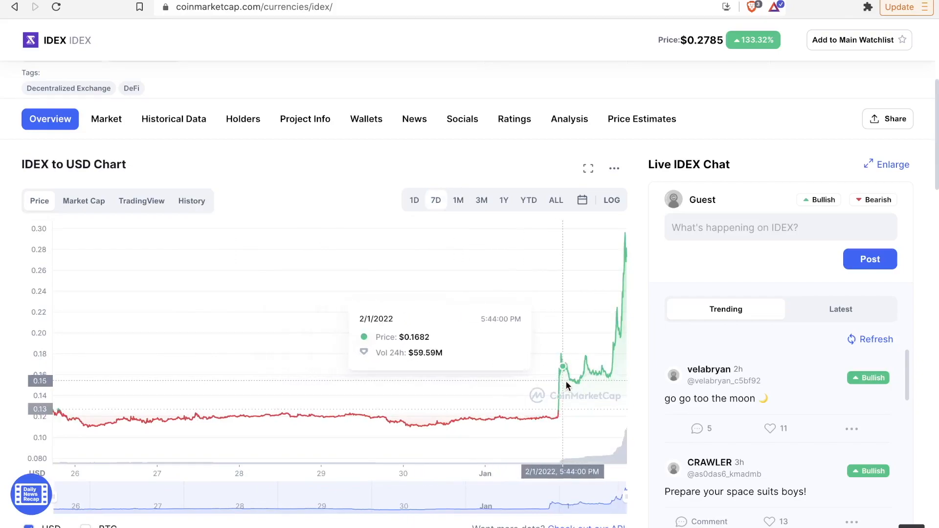
mouse_move(623, 376)
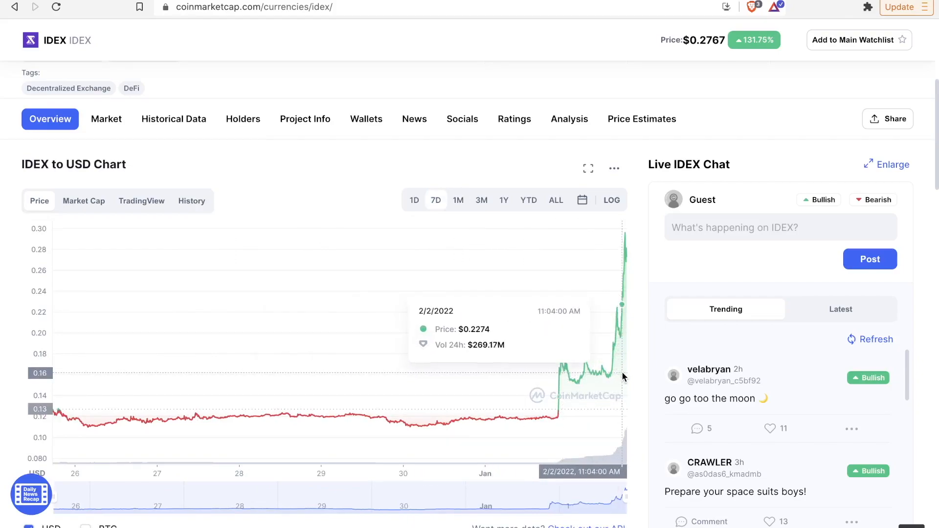
mouse_move(625, 373)
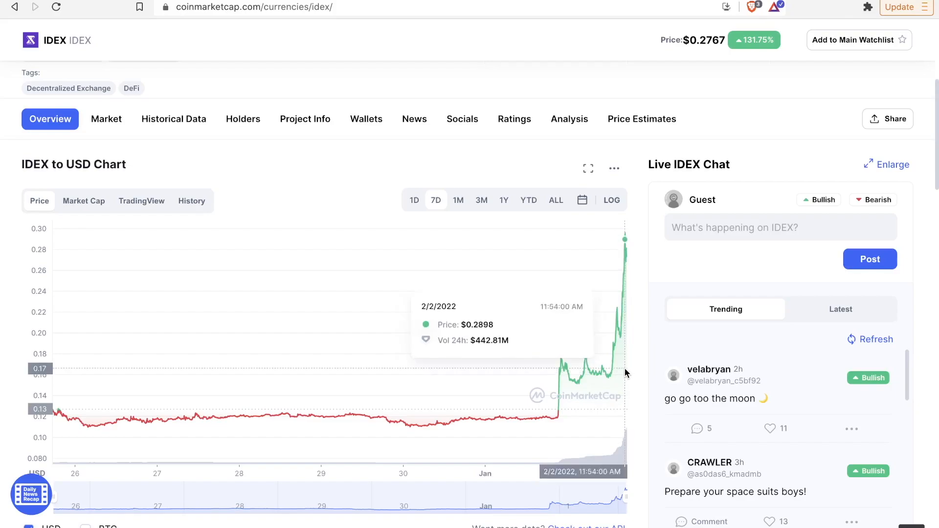
mouse_move(615, 352)
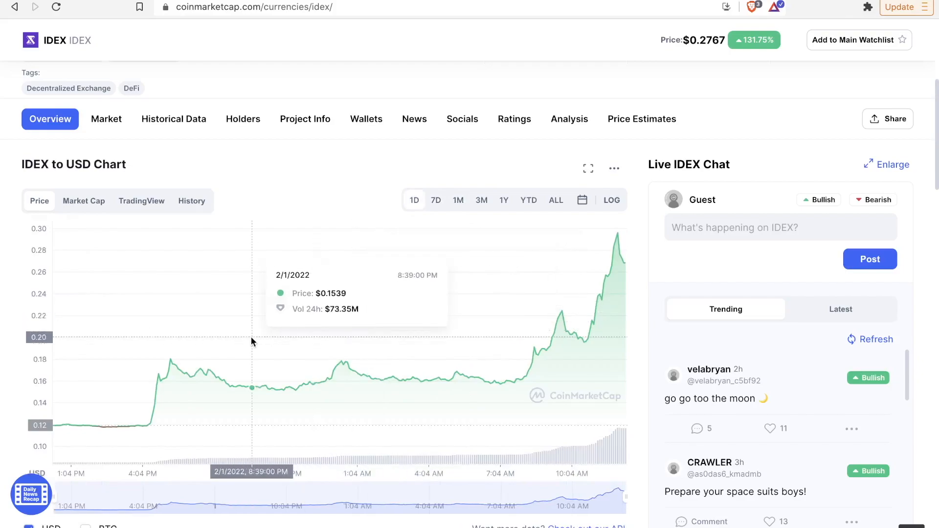
mouse_move(370, 342)
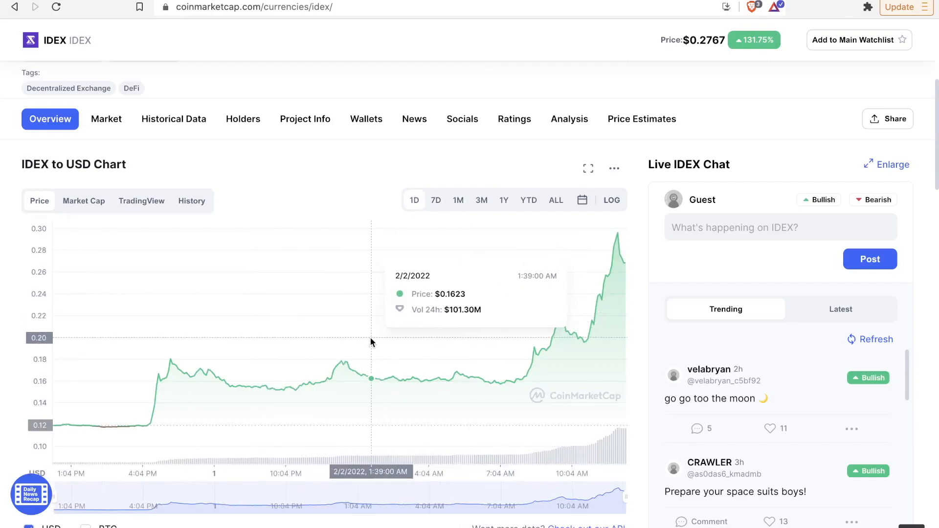
mouse_move(561, 339)
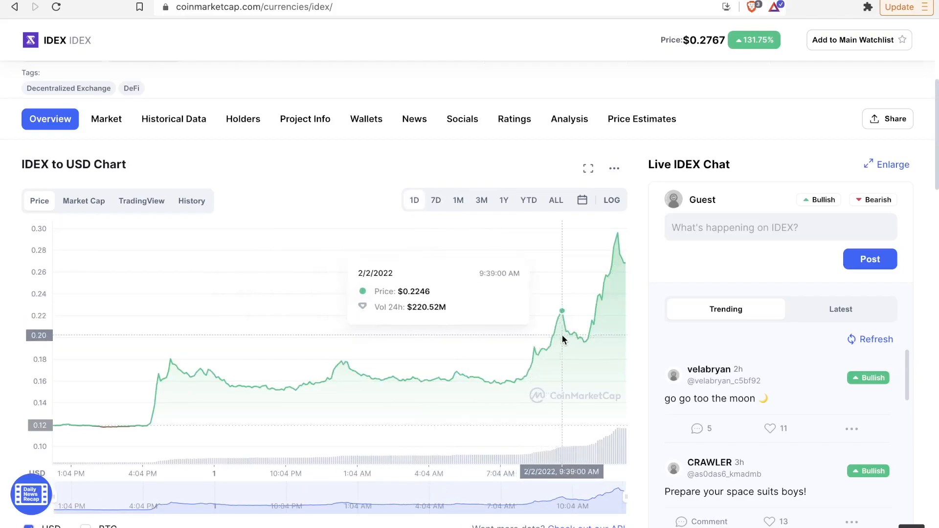
mouse_move(604, 317)
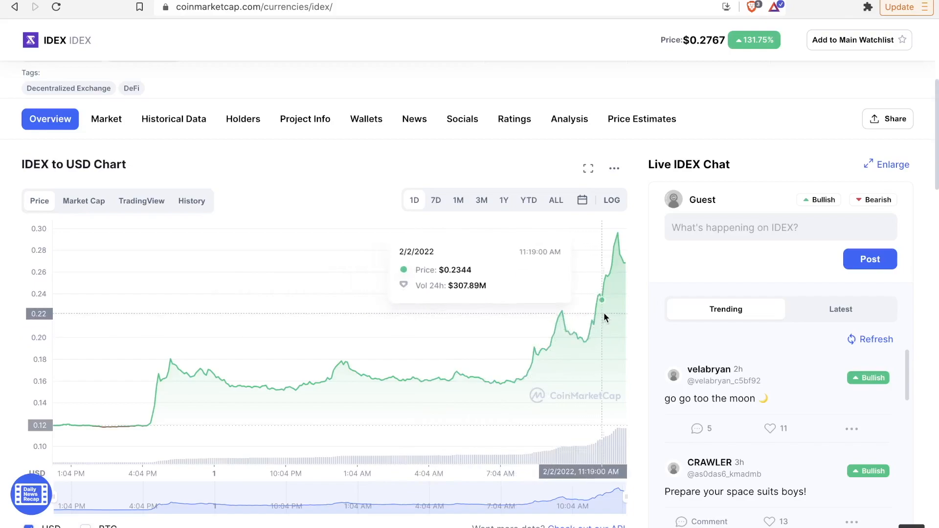
mouse_move(618, 310)
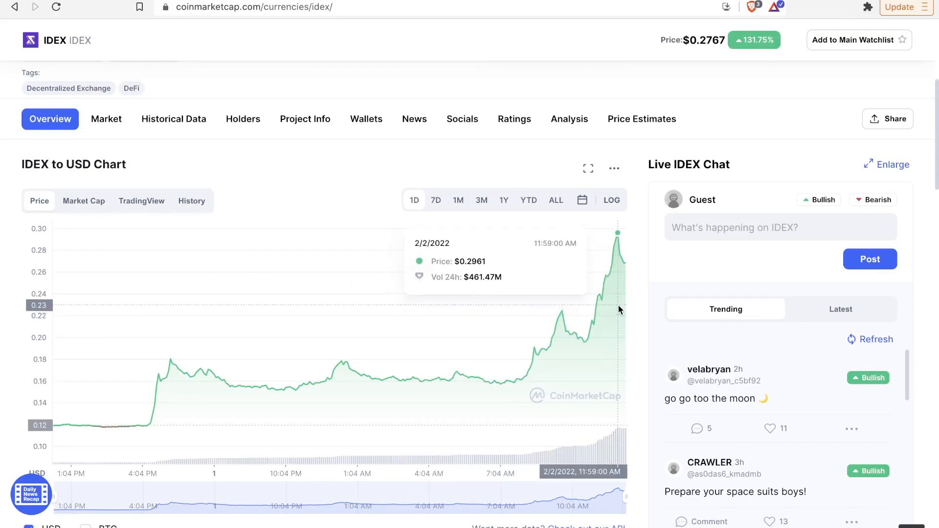
mouse_move(622, 308)
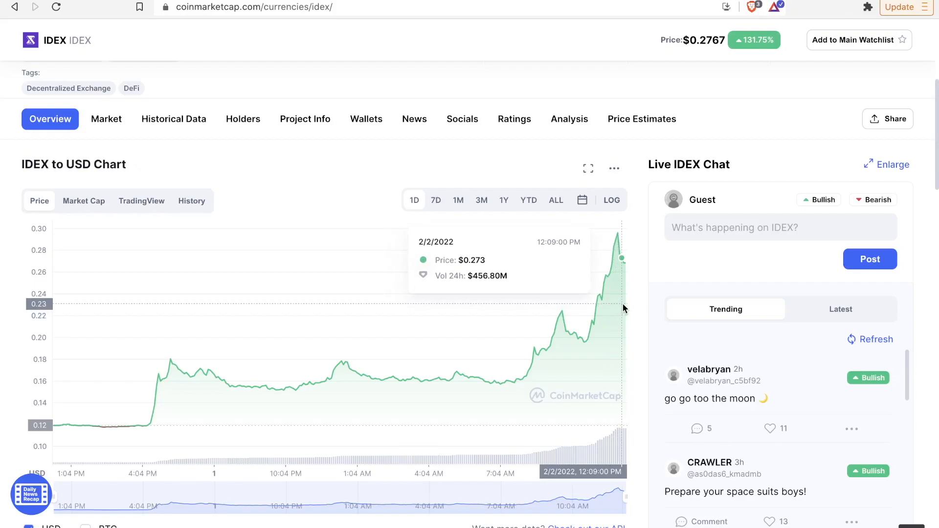
mouse_move(618, 306)
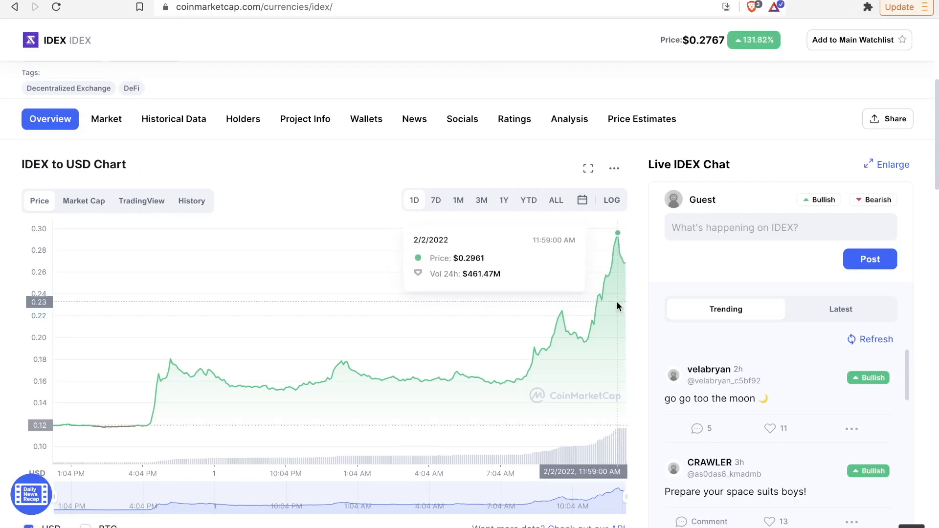
- Scroll back to the top of the IDEX page showing $0.2767, up 131.82%, with market cap and volume
scroll("up", 3)
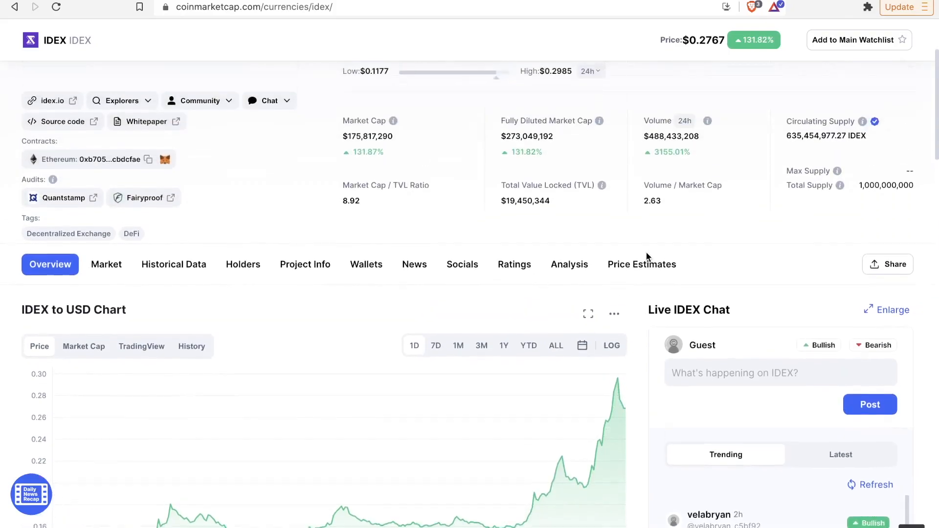
scroll("up", 3)
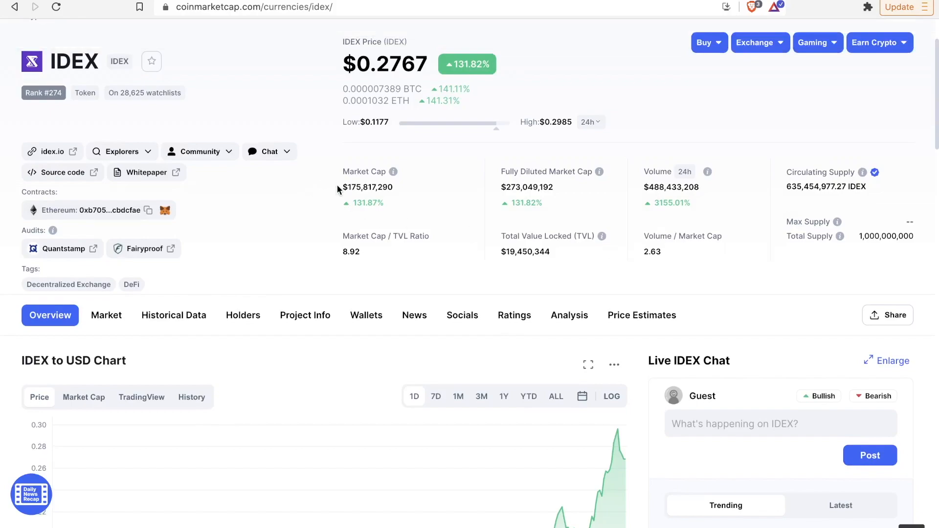
mouse_move(388, 183)
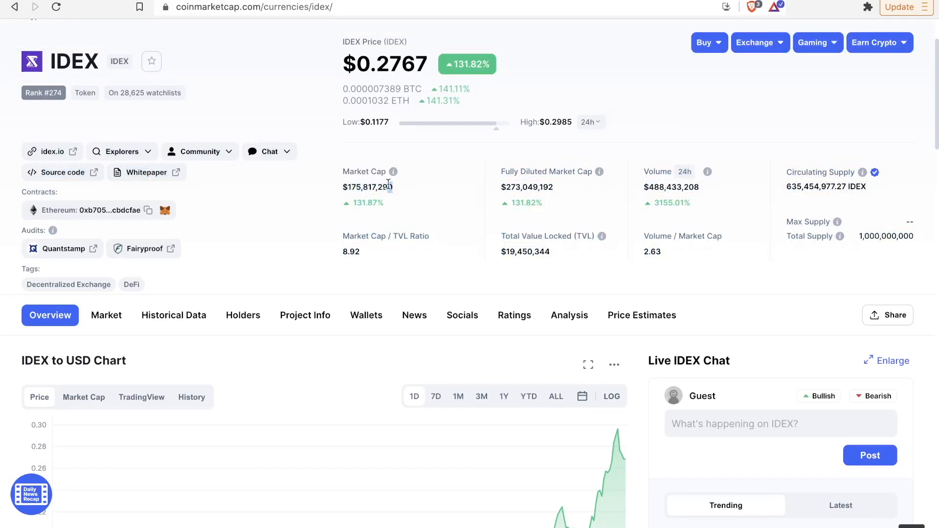
mouse_move(411, 196)
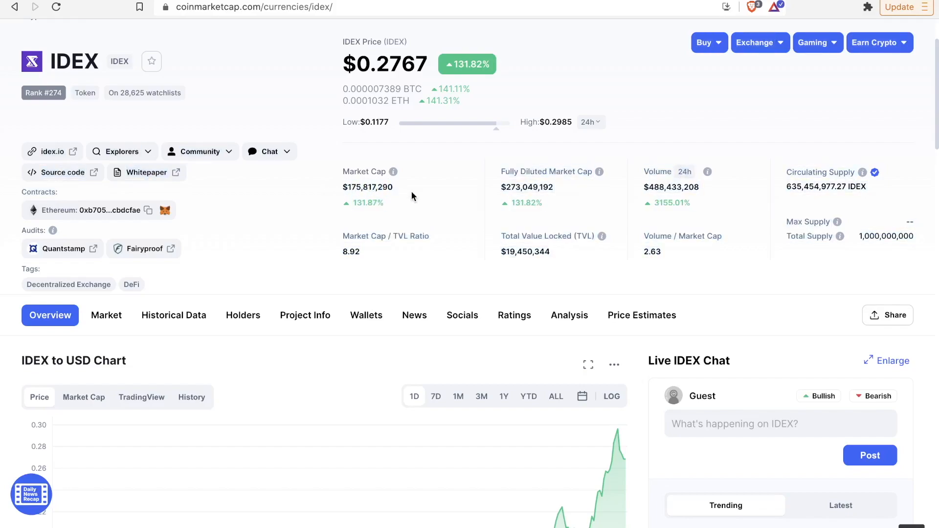
scroll("up", 3)
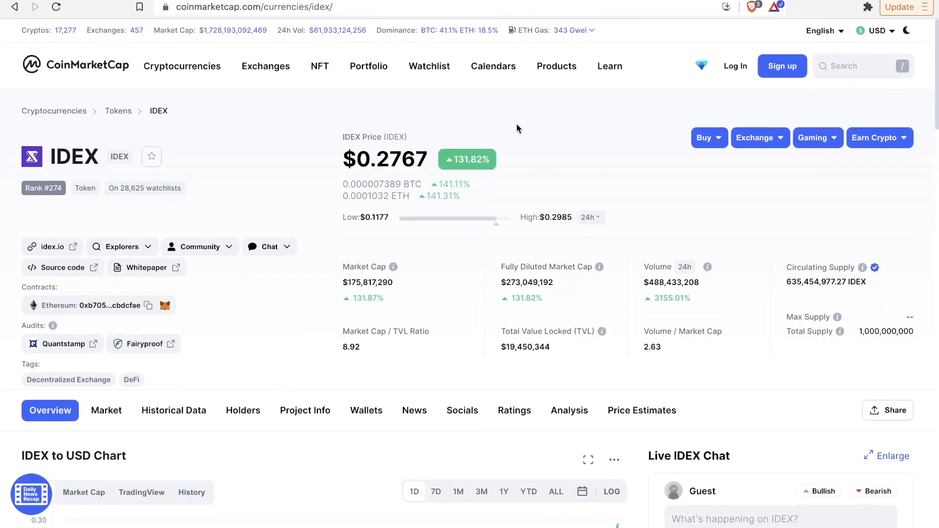
- Go to idex.io from the IDEX page and highlight the $338,902,090 total volume among the headline stats
left_click(53, 246)
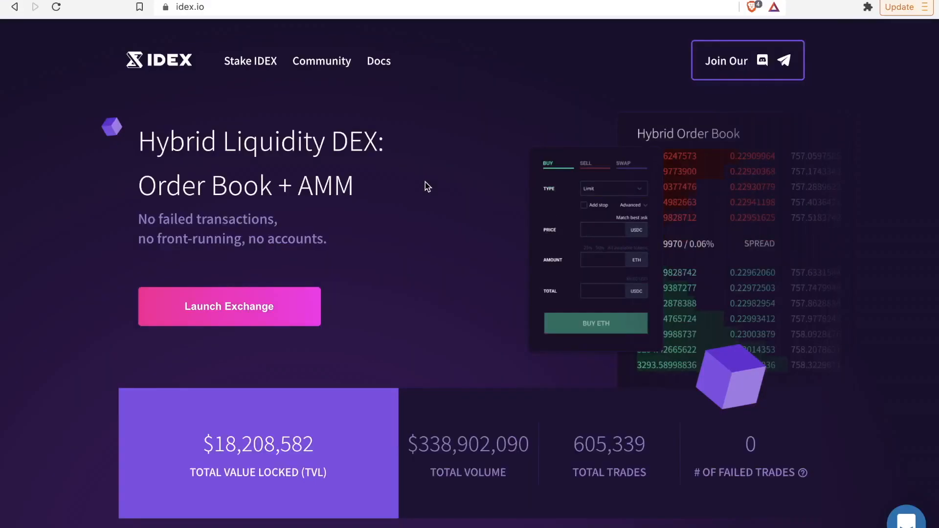
mouse_move(427, 181)
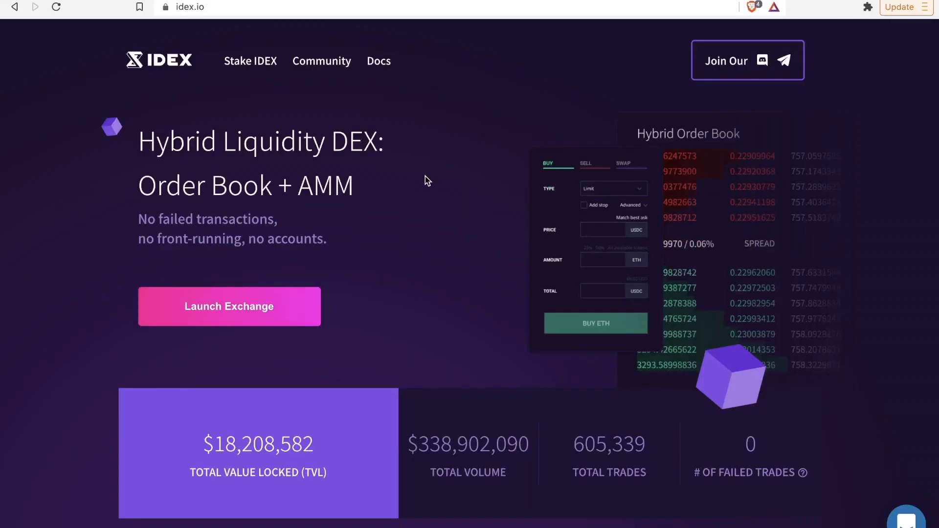
scroll("down", 3)
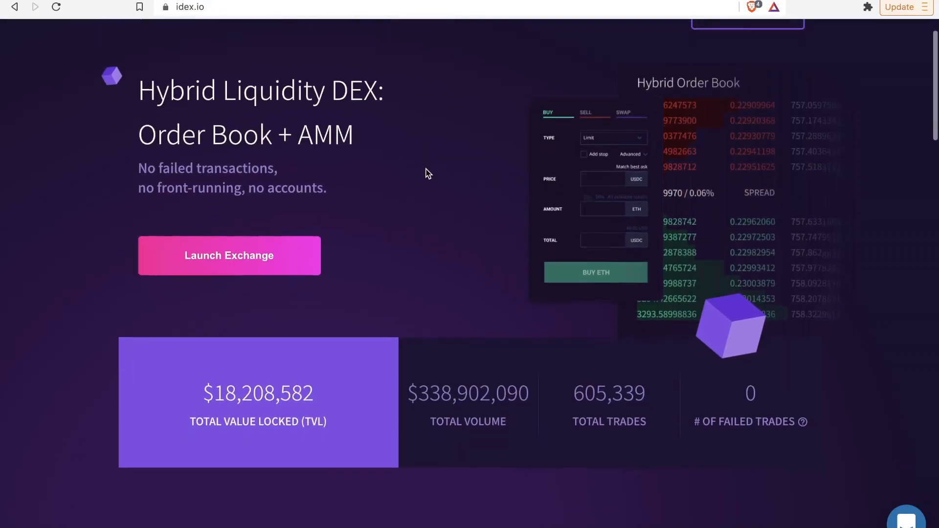
scroll("down", 3)
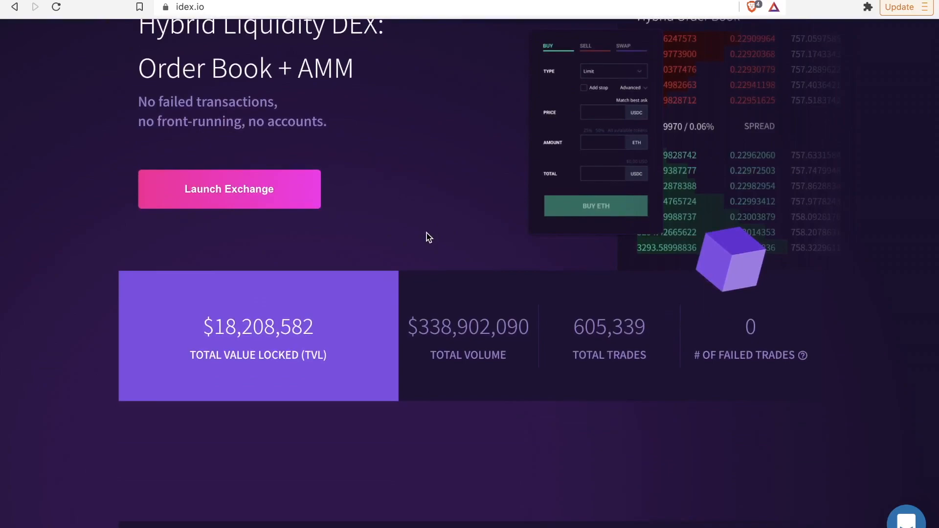
double_click(262, 327)
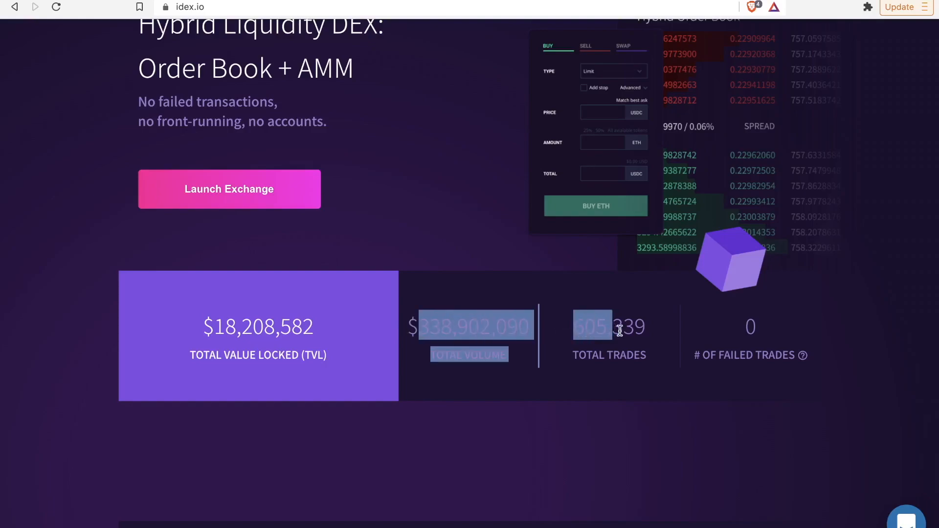
mouse_move(742, 333)
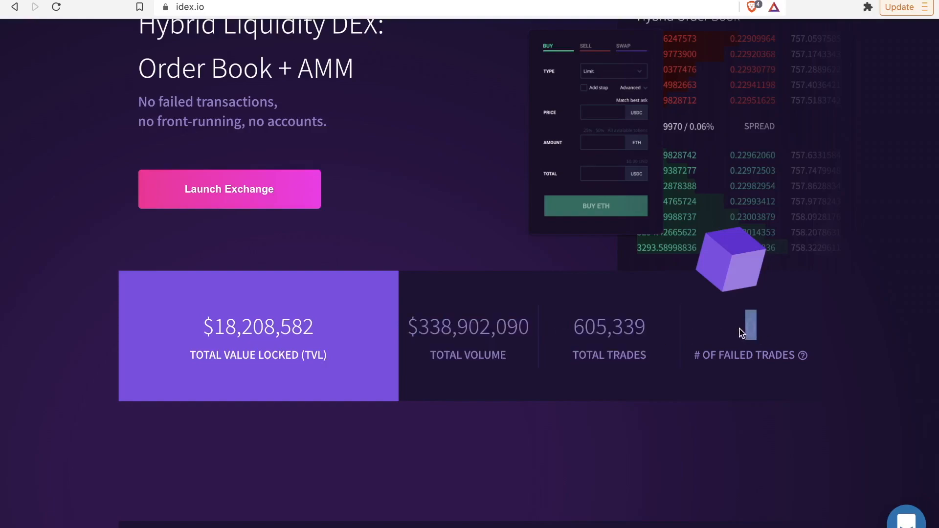
mouse_move(747, 337)
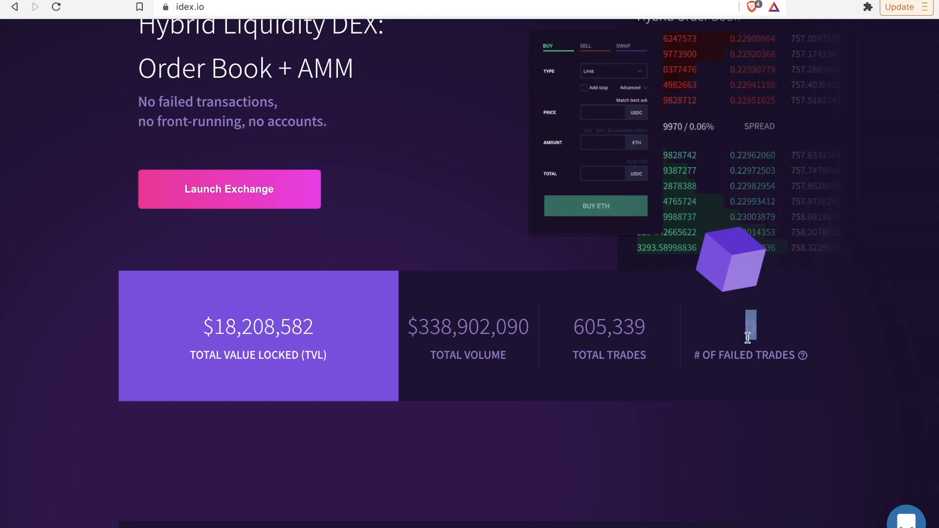
- Scroll the idex.io homepage through The Ultimate DEX and Expansive Ecosystem to the Community counts and footer
scroll("down", 3)
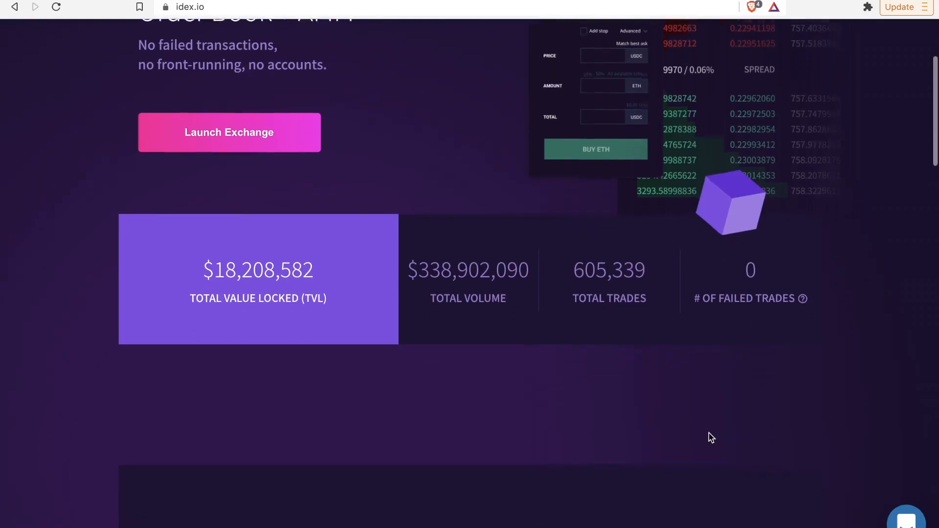
scroll("down", 3)
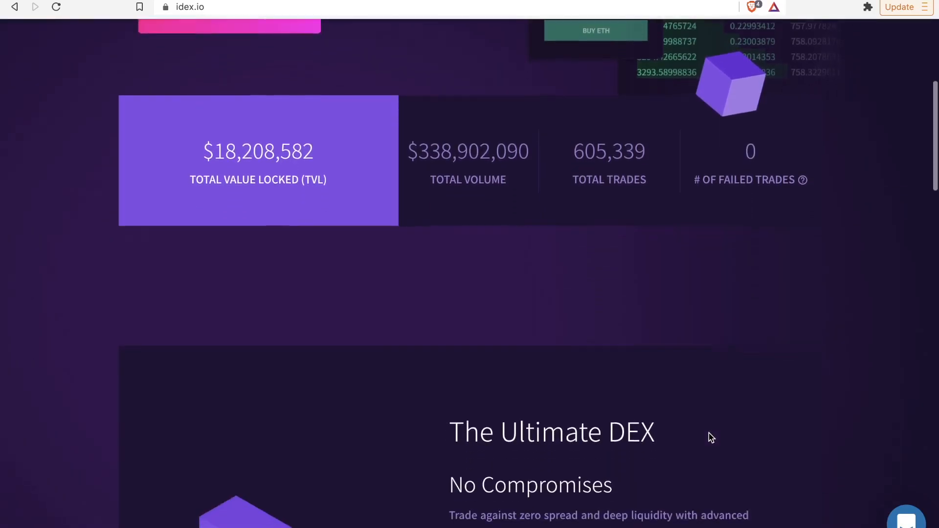
scroll("down", 3)
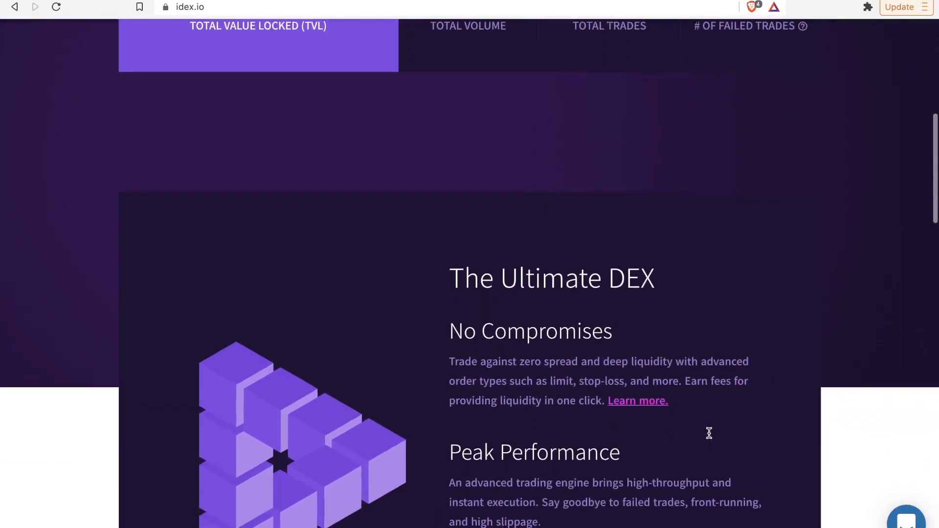
scroll("down", 3)
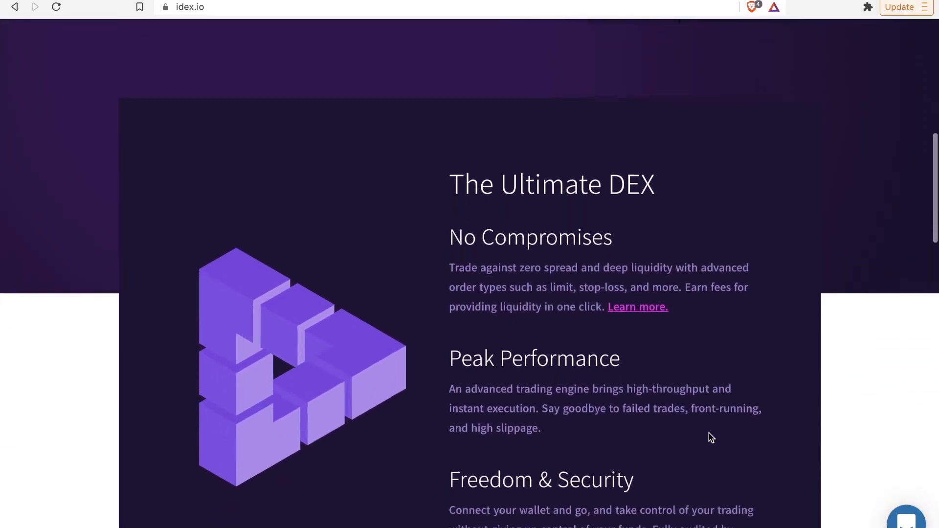
scroll("down", 3)
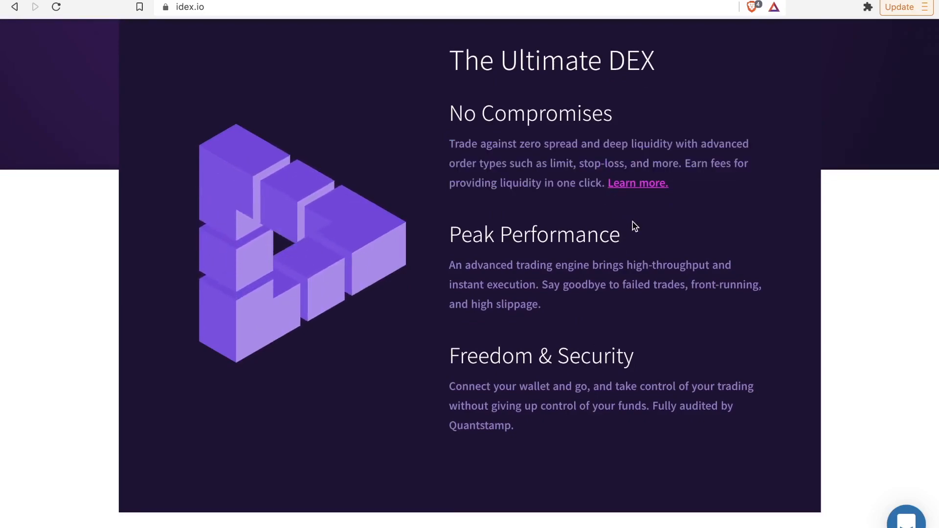
scroll("down", 3)
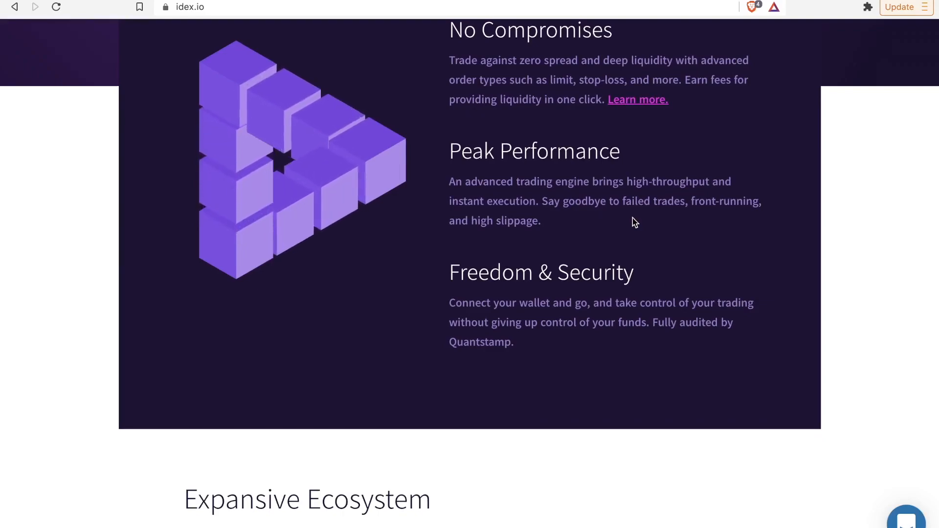
scroll("down", 3)
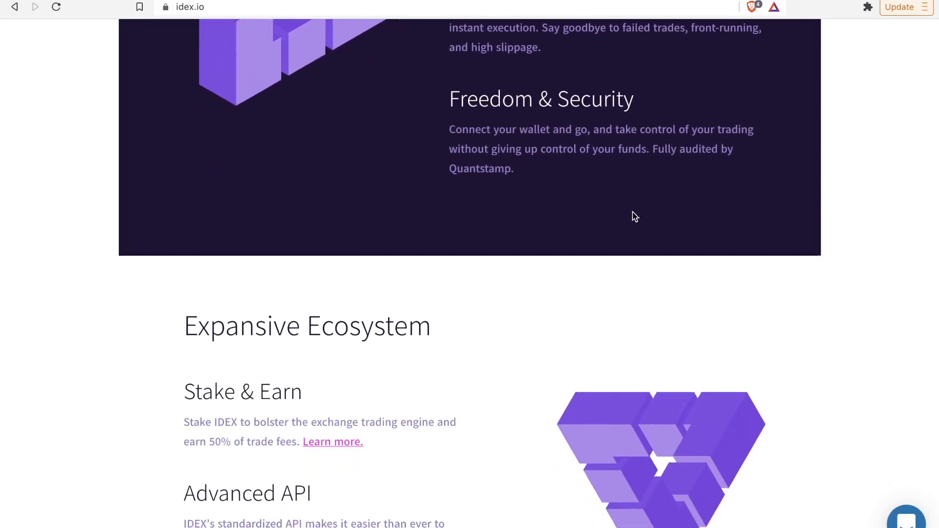
scroll("down", 3)
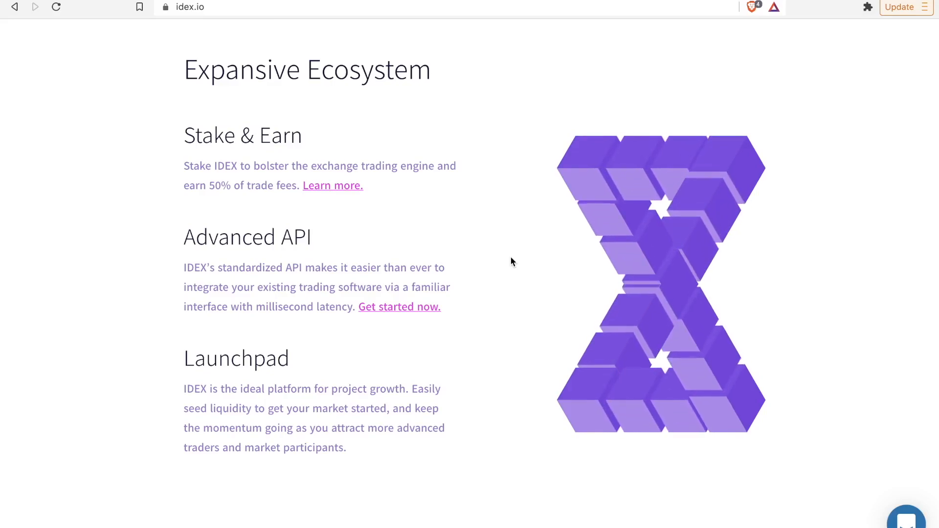
scroll("down", 3)
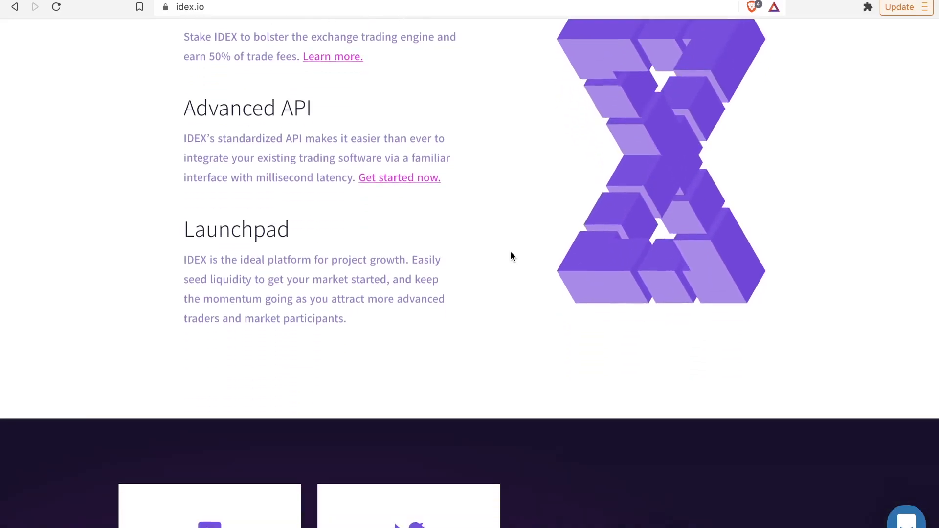
scroll("down", 3)
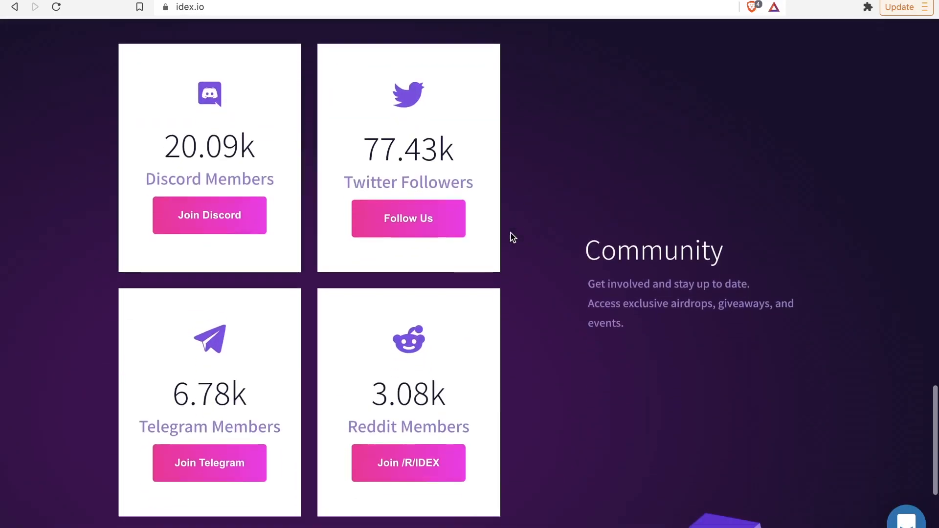
scroll("down", 3)
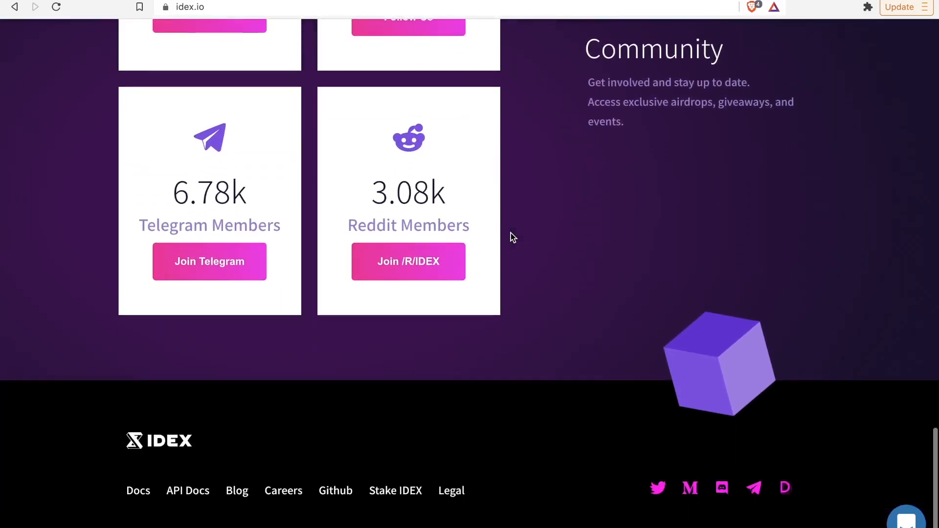